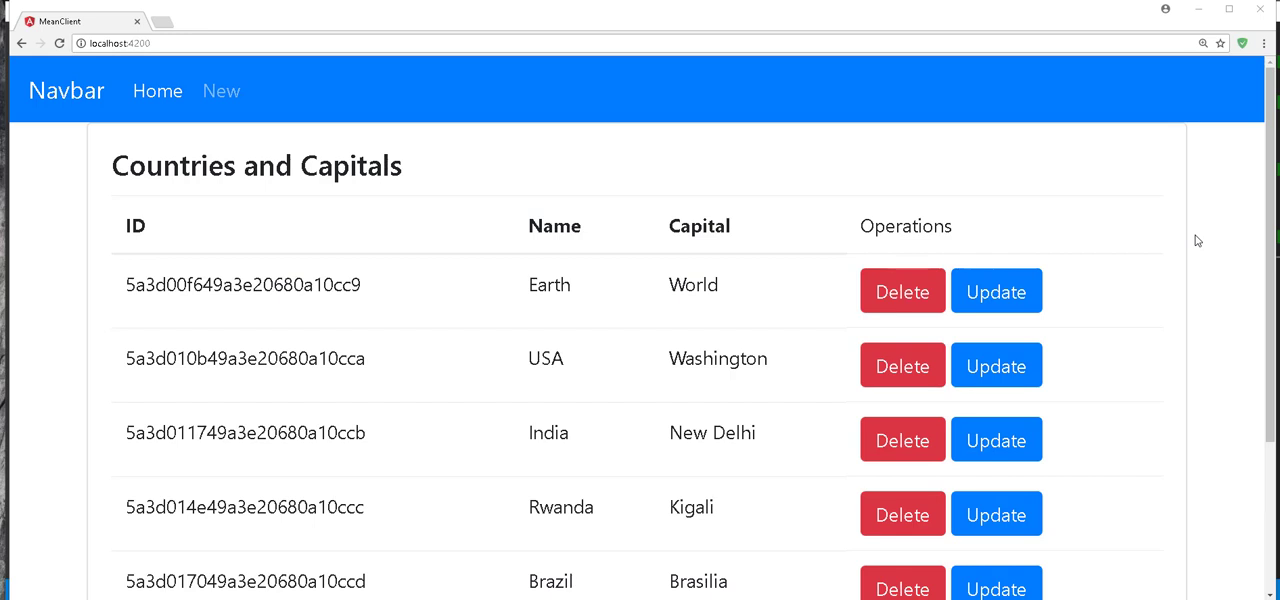
{"action": "mouse_move", "coordinate": [1192, 252]}
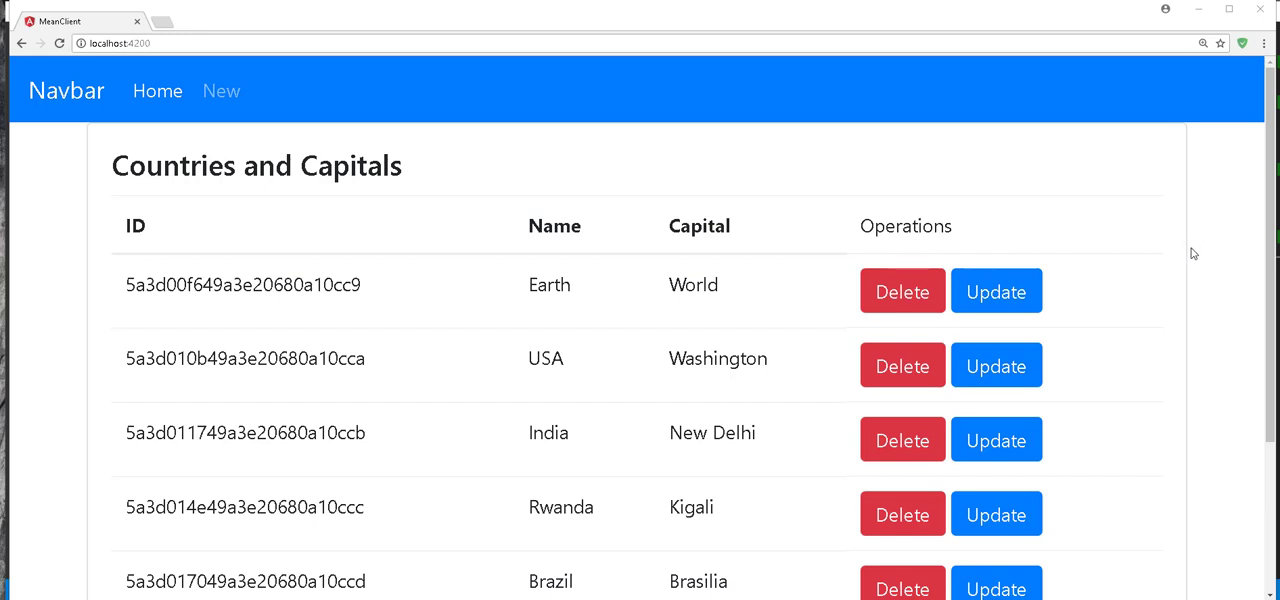
{"action": "mouse_move", "coordinate": [1188, 296]}
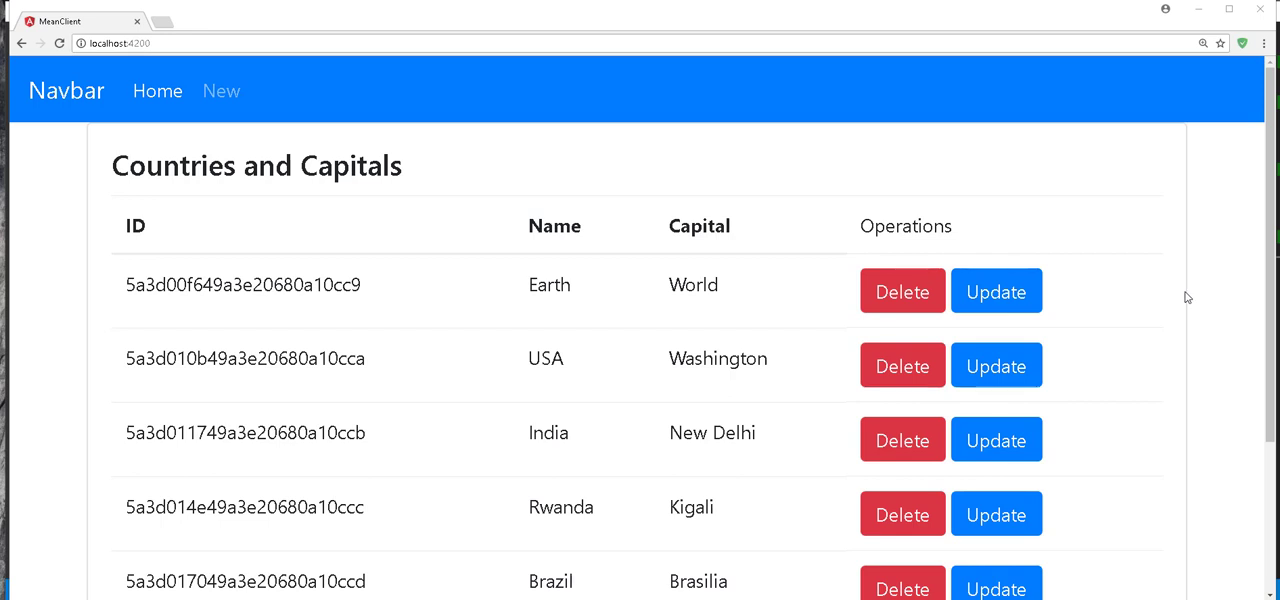
Scroll the localhost:4200 country list down to the Test row.
{"action": "scroll", "scroll_direction": "down", "scroll_amount": 3}
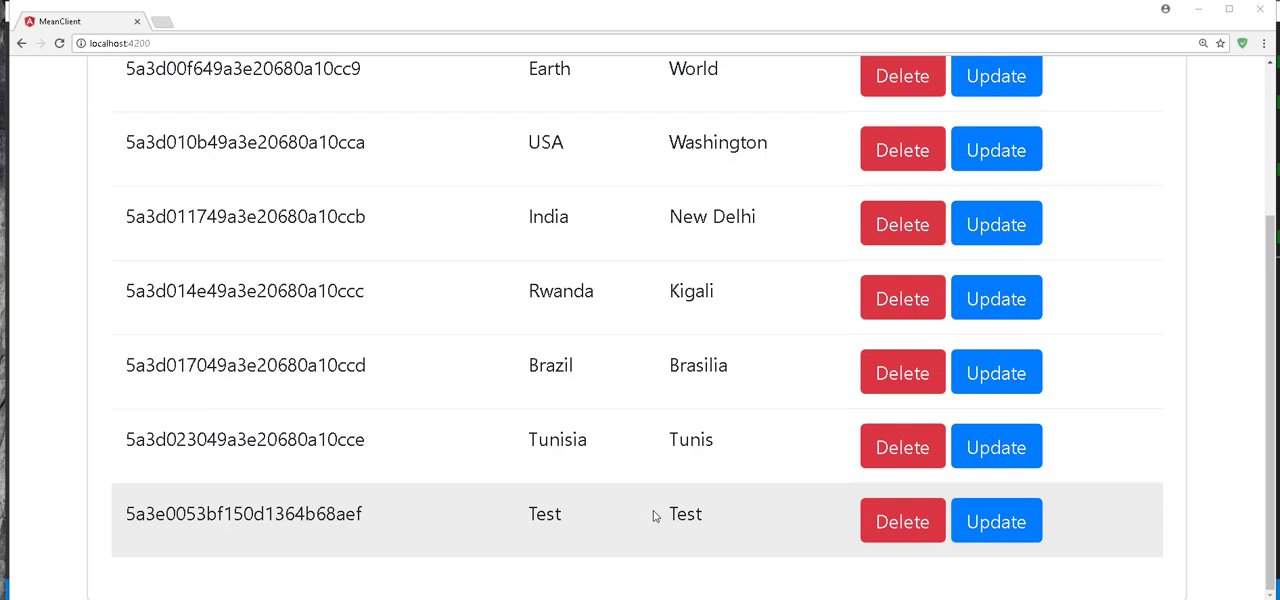
{"action": "mouse_move", "coordinate": [756, 516]}
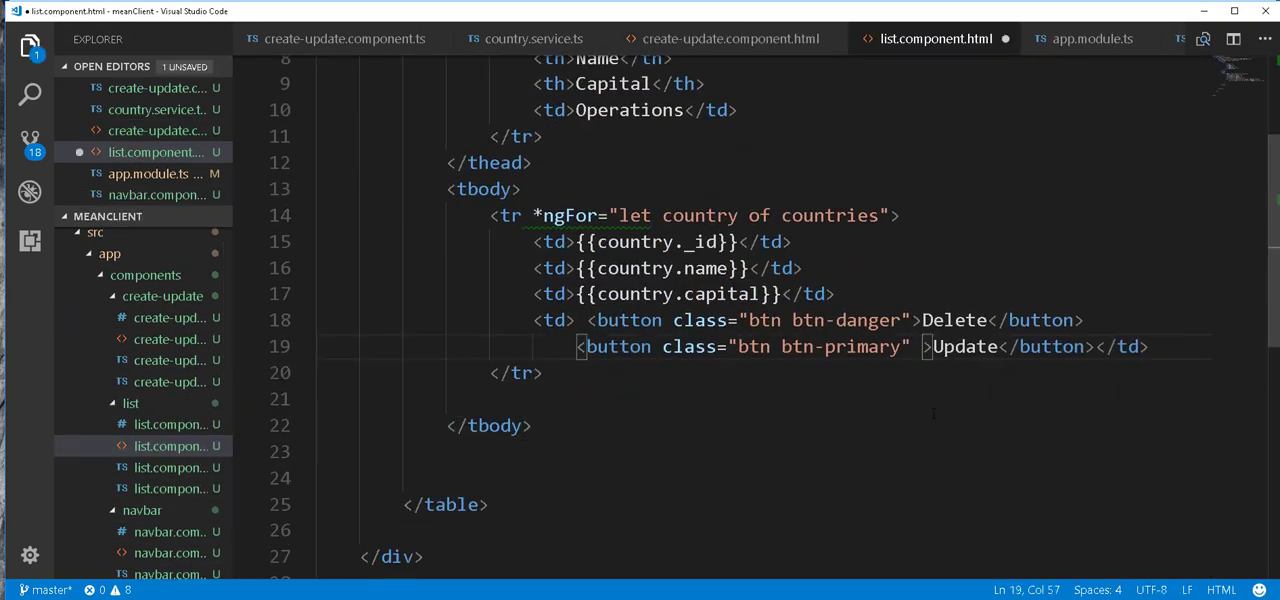
Bind the Update button's click to doUpdate(country) in list.component.html, then move to list.component.ts.
{"action": "type", "text": "("}
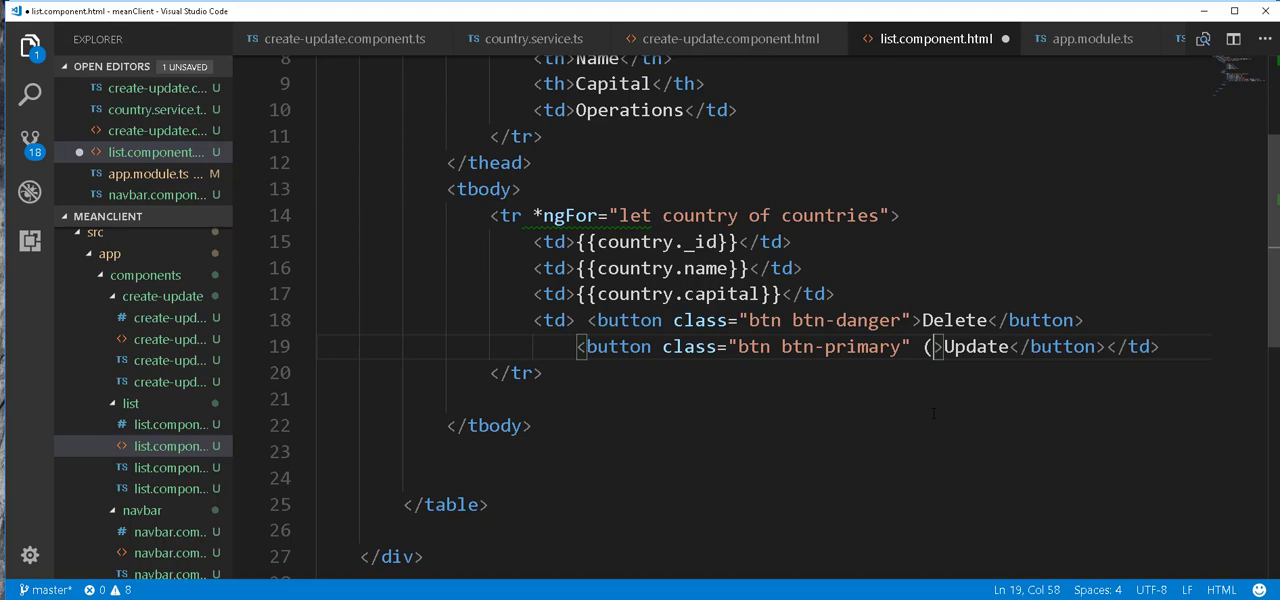
{"action": "type", "text": "cl"}
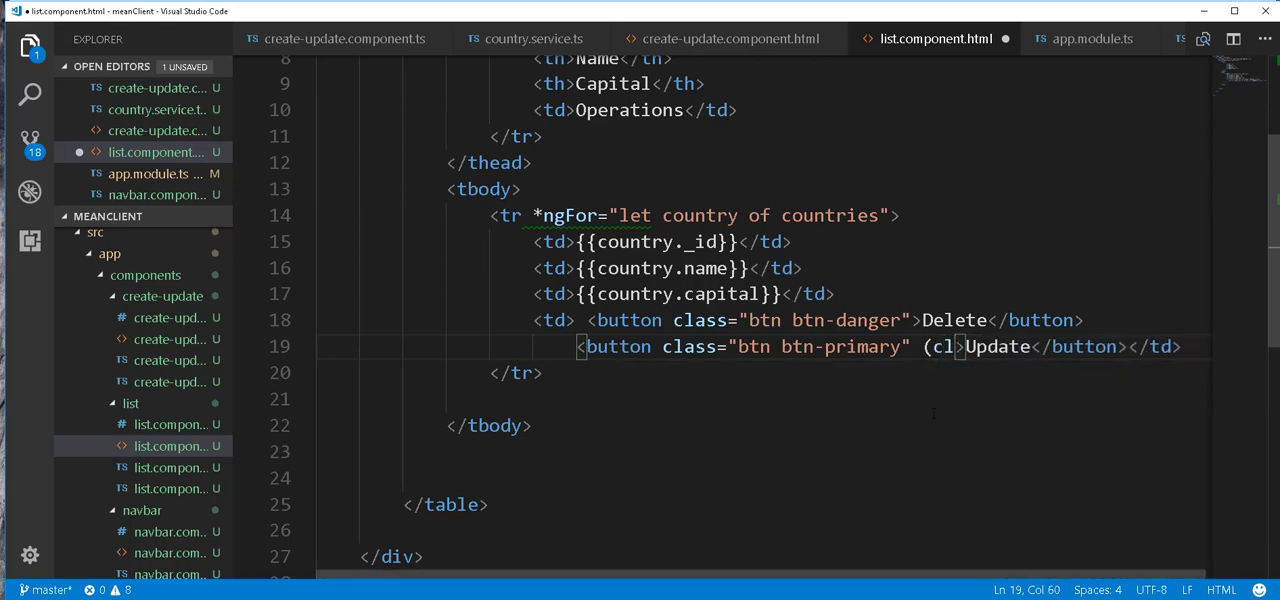
{"action": "type", "text": "ick"}
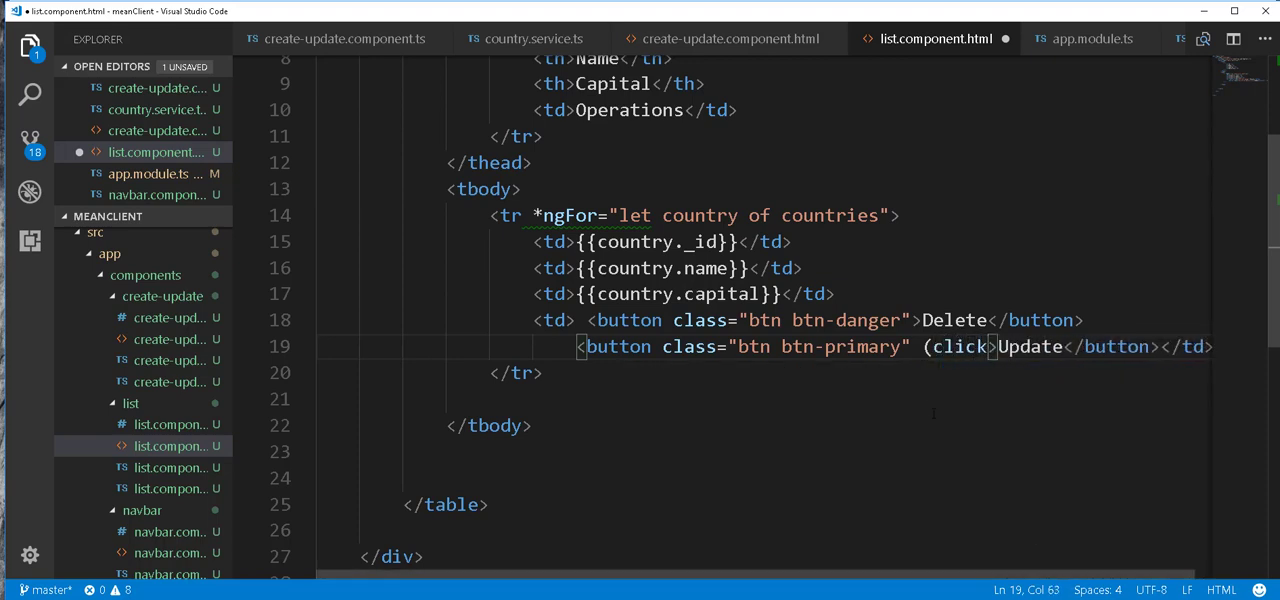
{"action": "type", "text": "=>"}
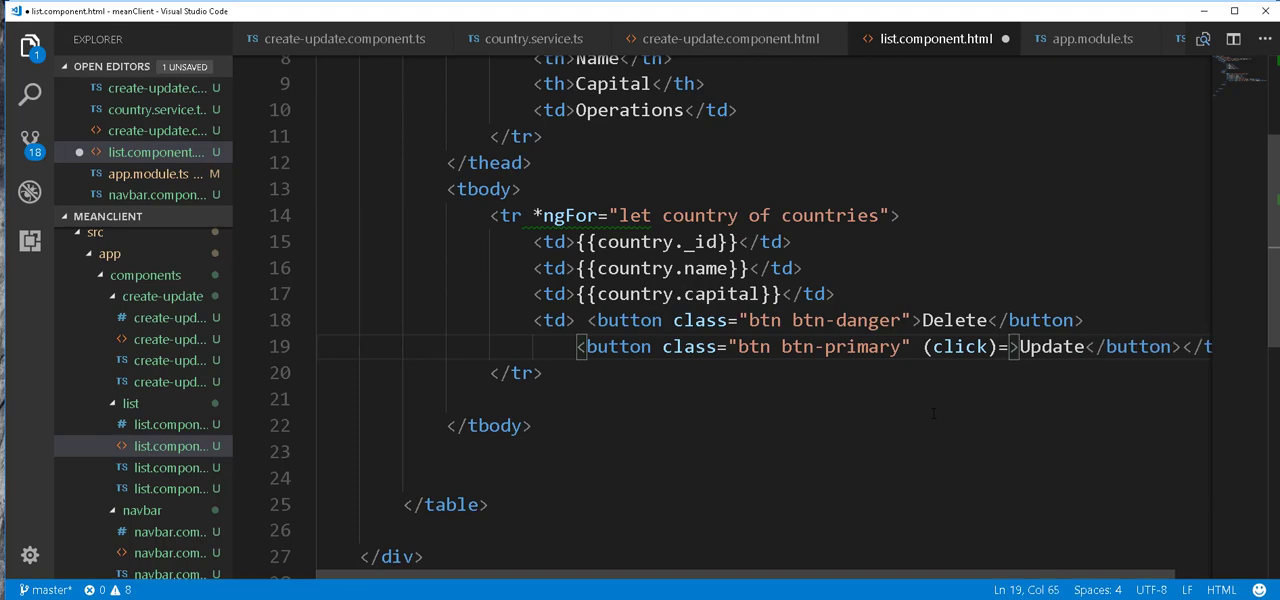
{"action": "type", "text": "doU"}
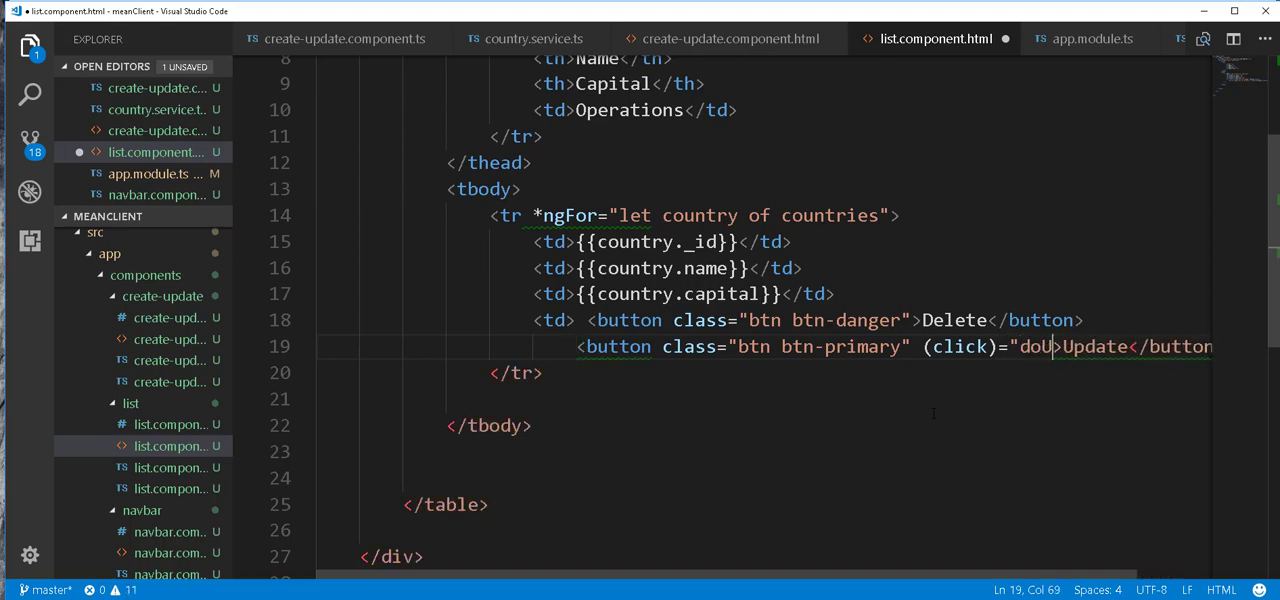
{"action": "type", "text": "pdate\""}
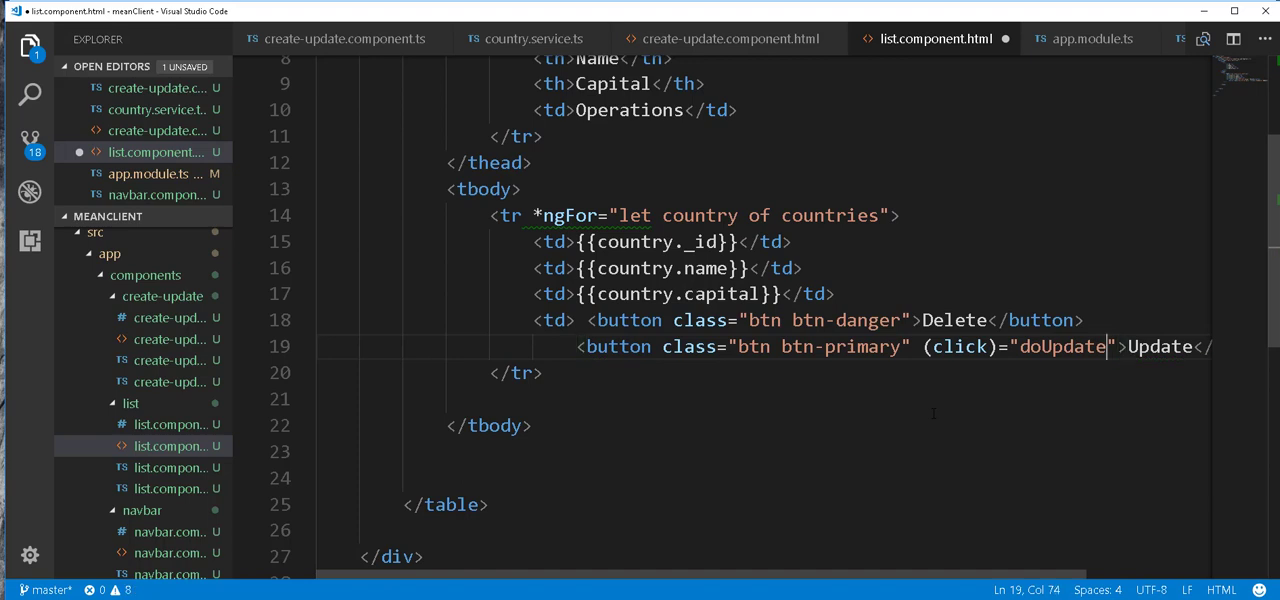
{"action": "type", "text": "()"}
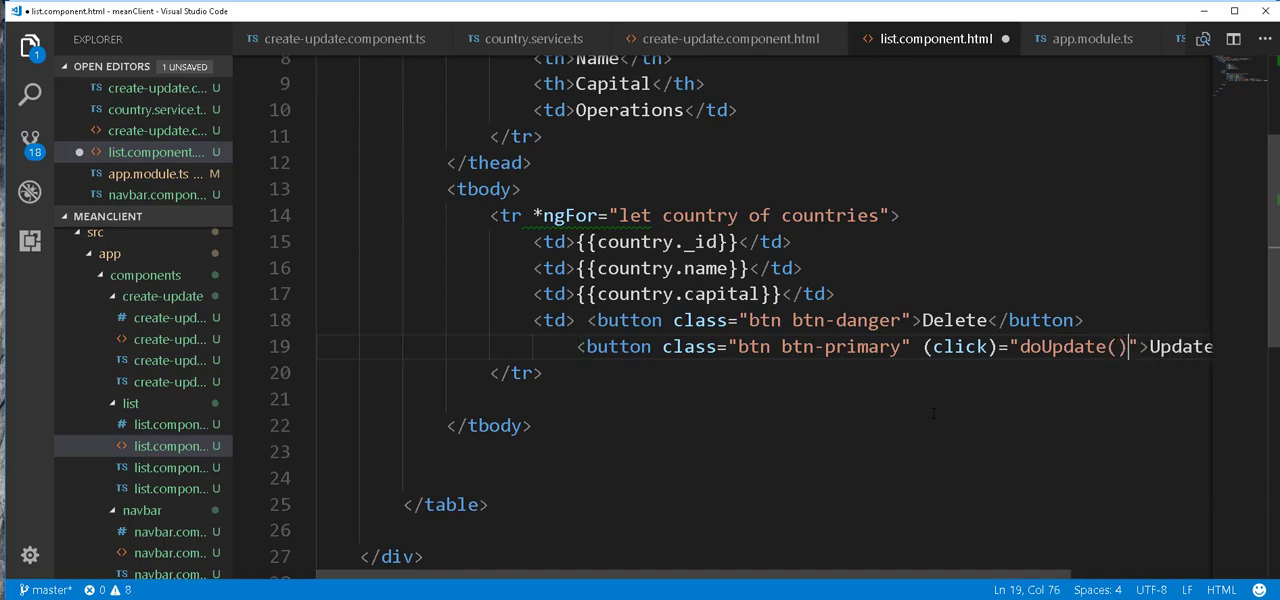
{"action": "type", "text": "country"}
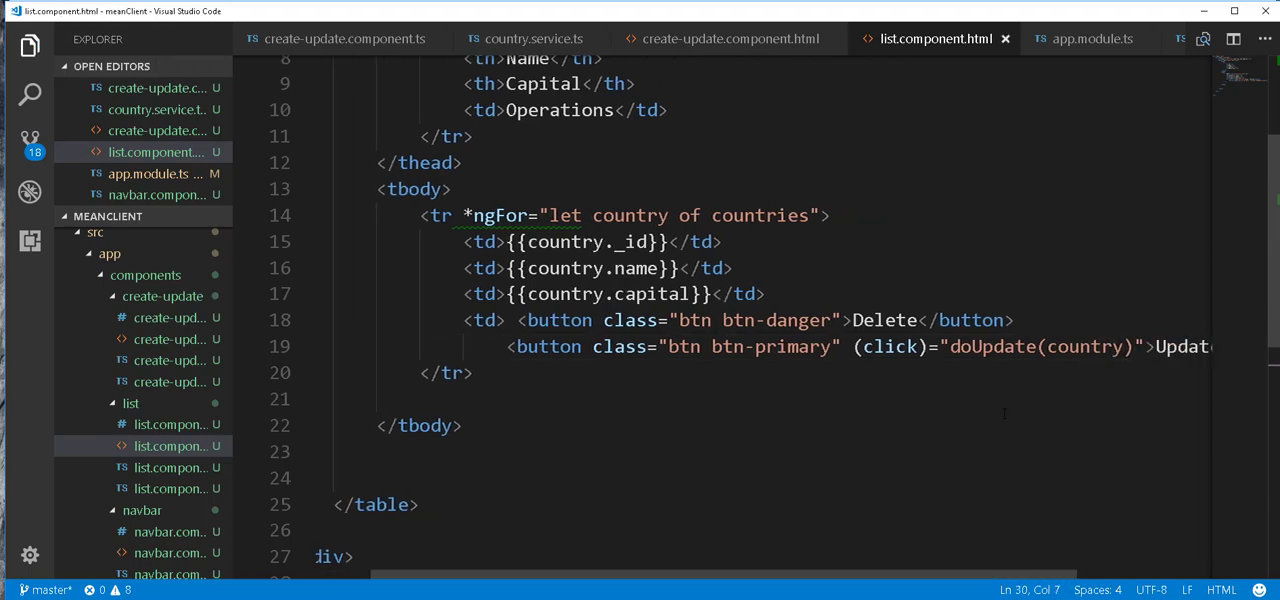
{"action": "double_click", "coordinate": [988, 346]}
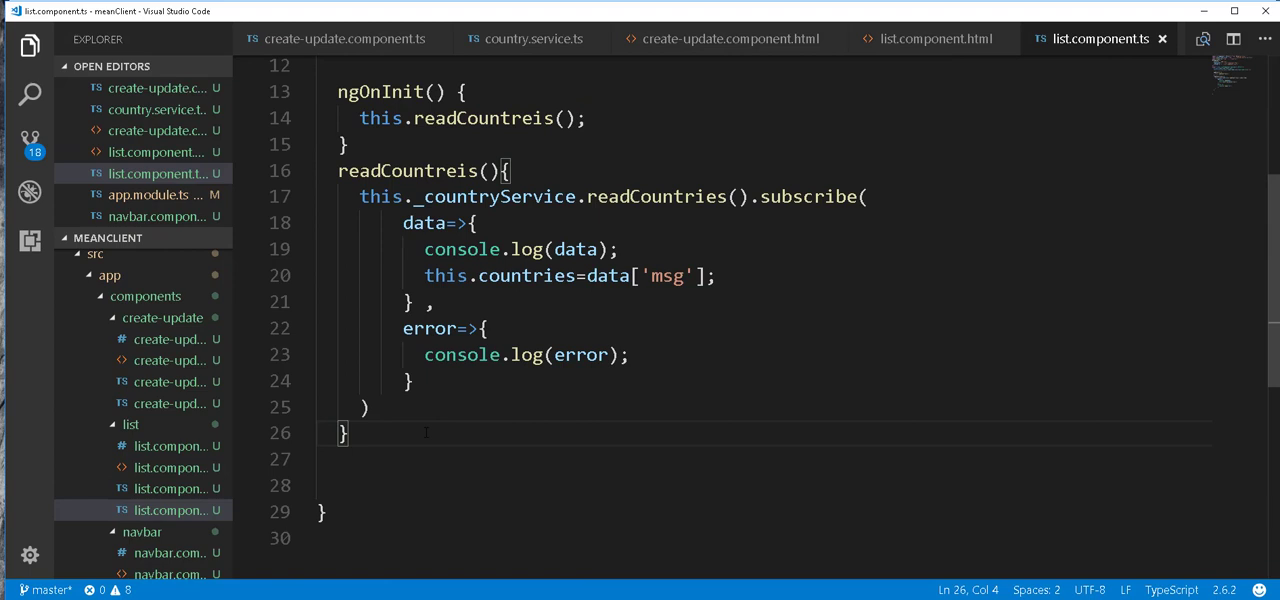
{"action": "type", "text": "doUpdate(country)"}
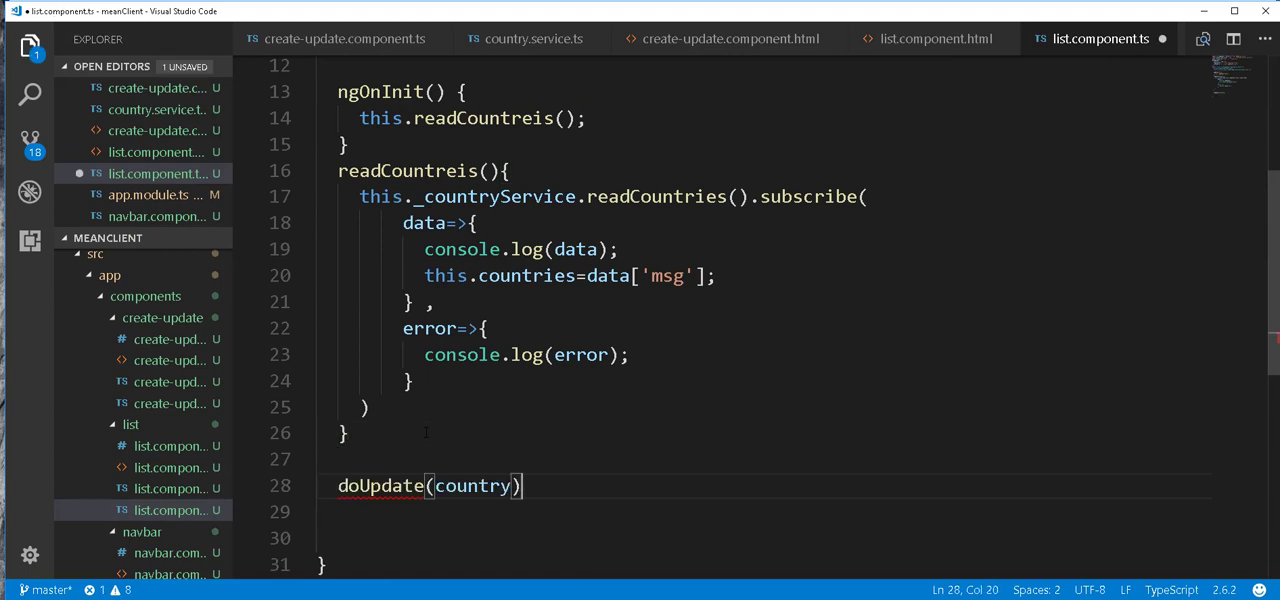
{"action": "type", "text": "{"}
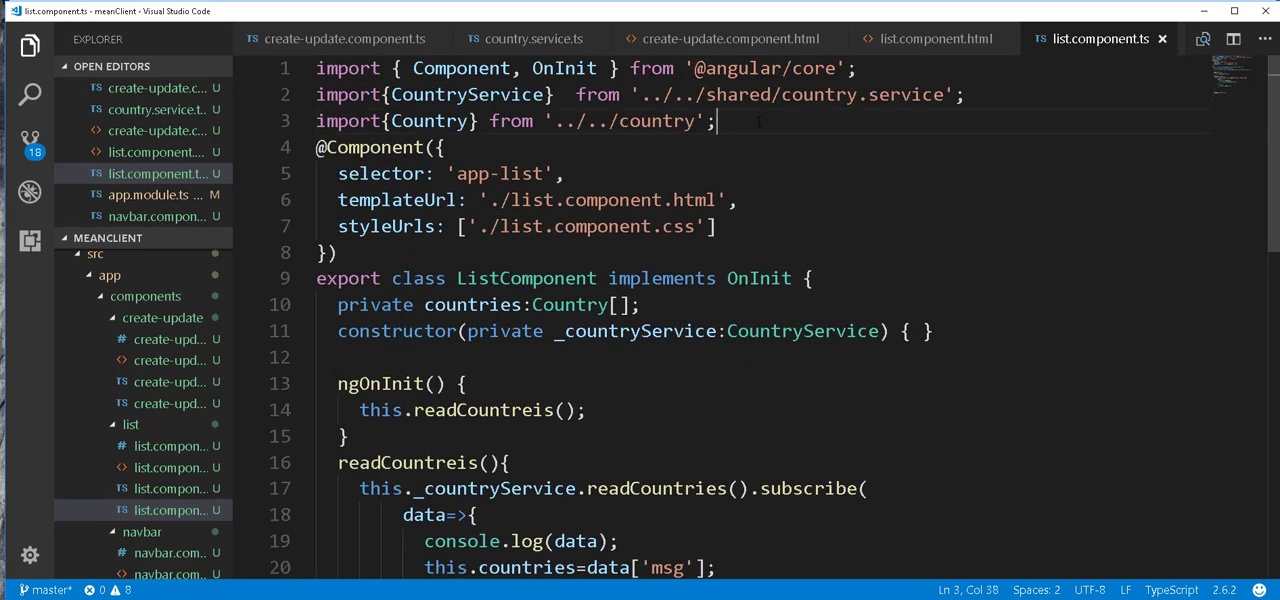
{"action": "type", "text": "import{Router"}
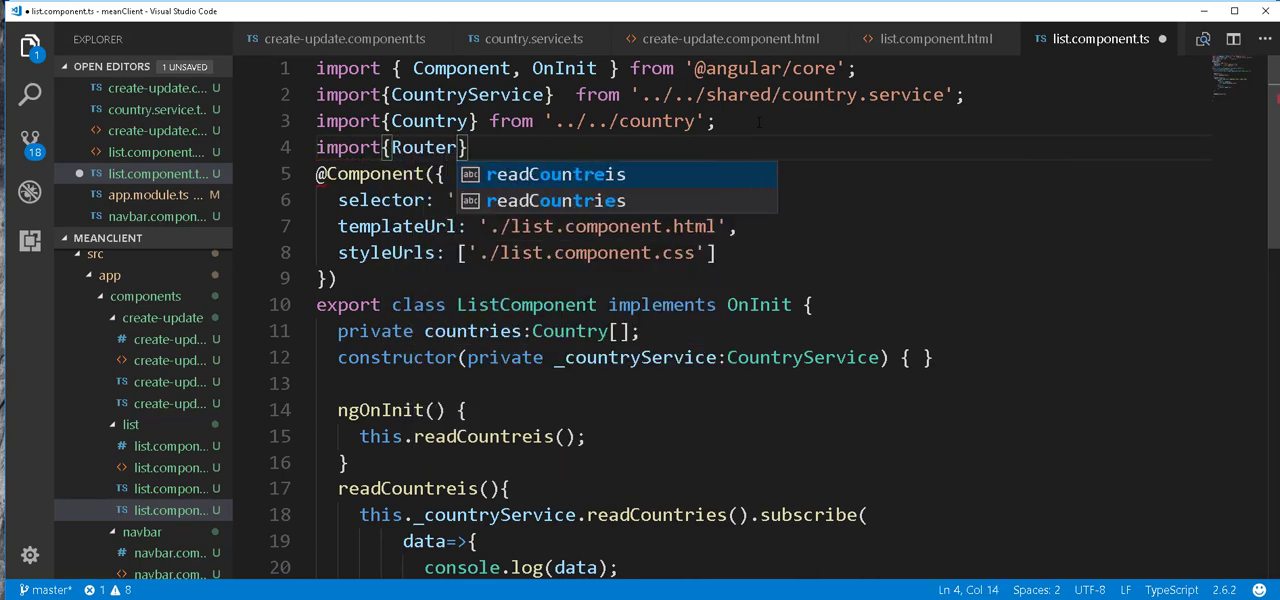
{"action": "type", "text": "from"}
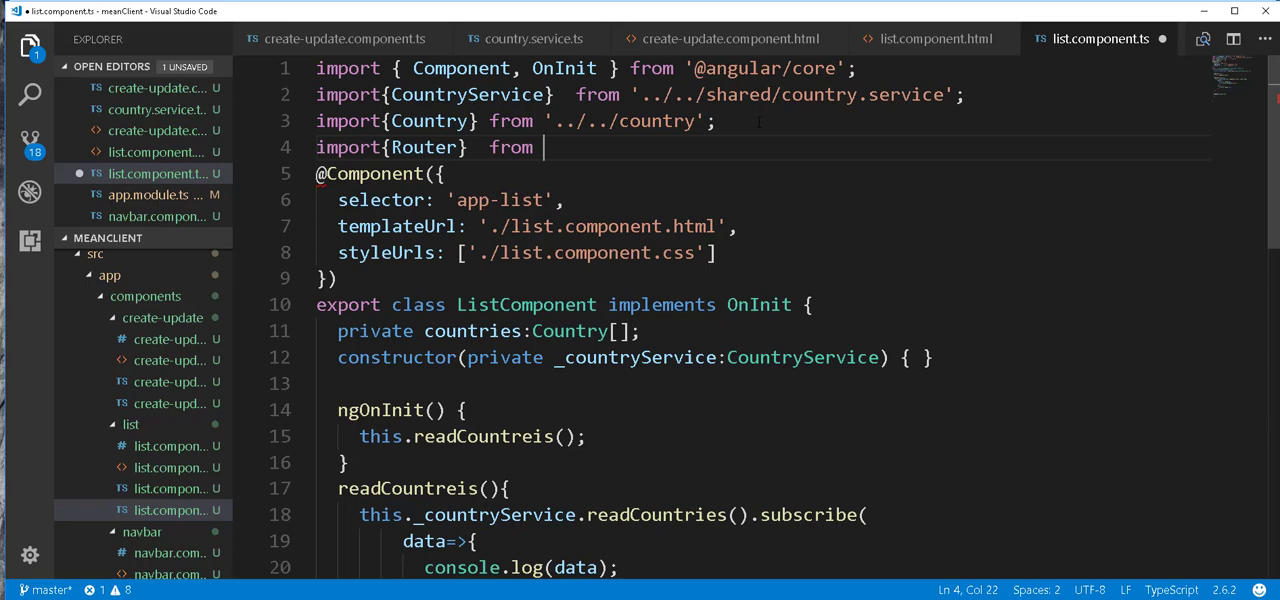
{"action": "type", "text": "'@angu"}
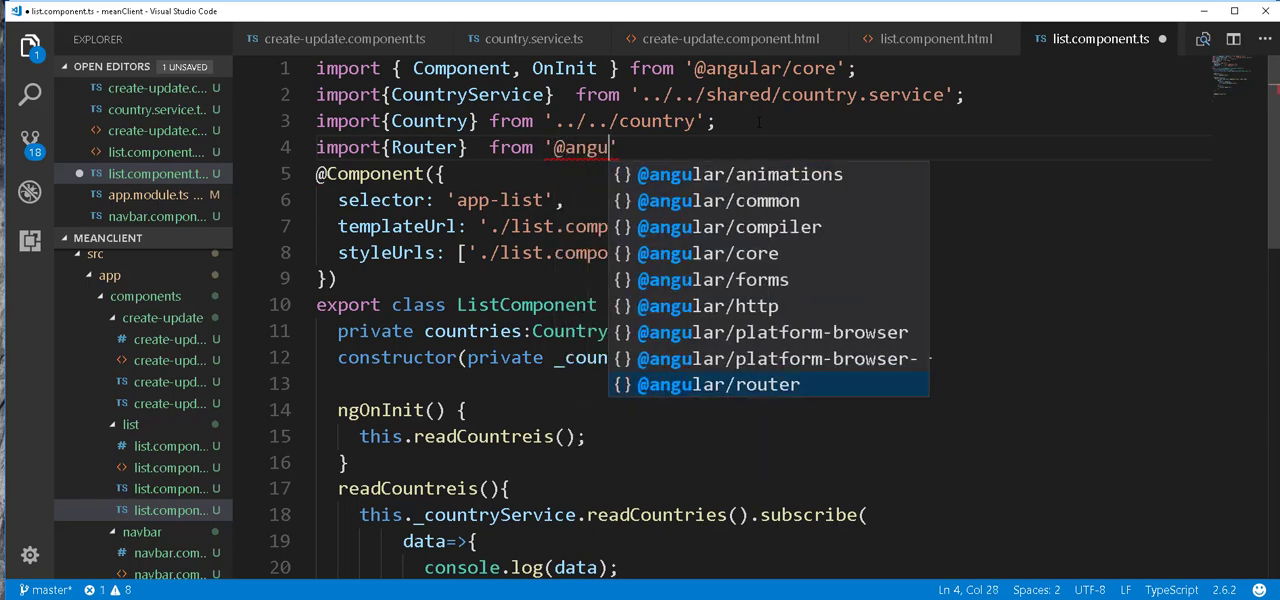
{"action": "left_click", "coordinate": [718, 384]}
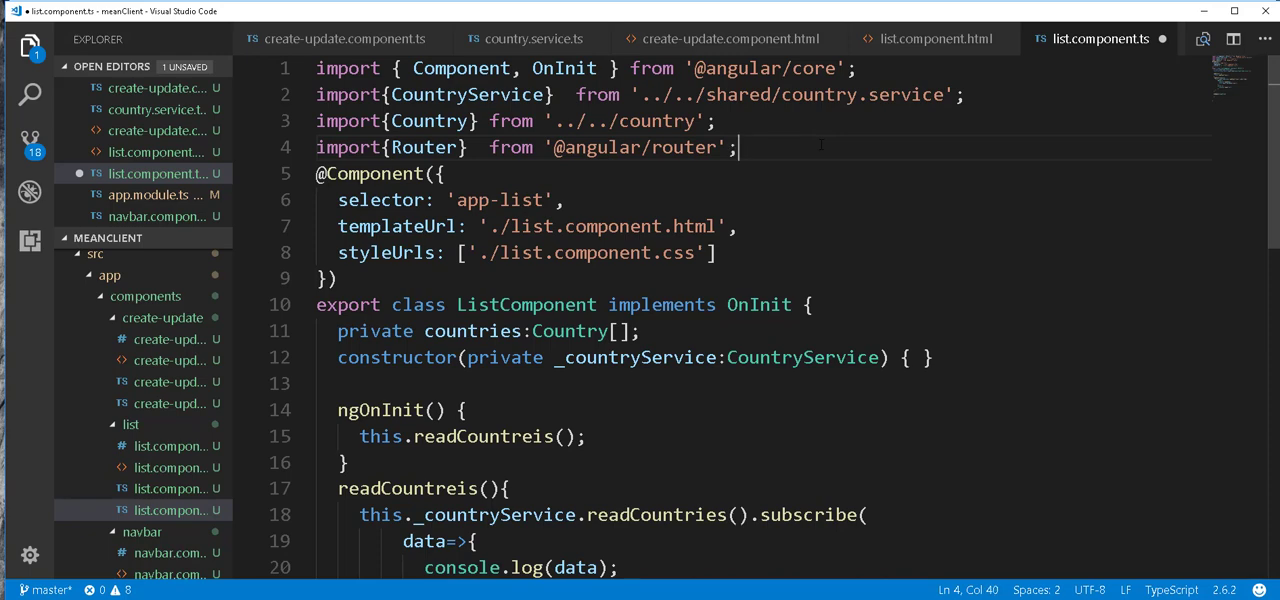
{"action": "scroll", "scroll_direction": "down", "scroll_amount": 3}
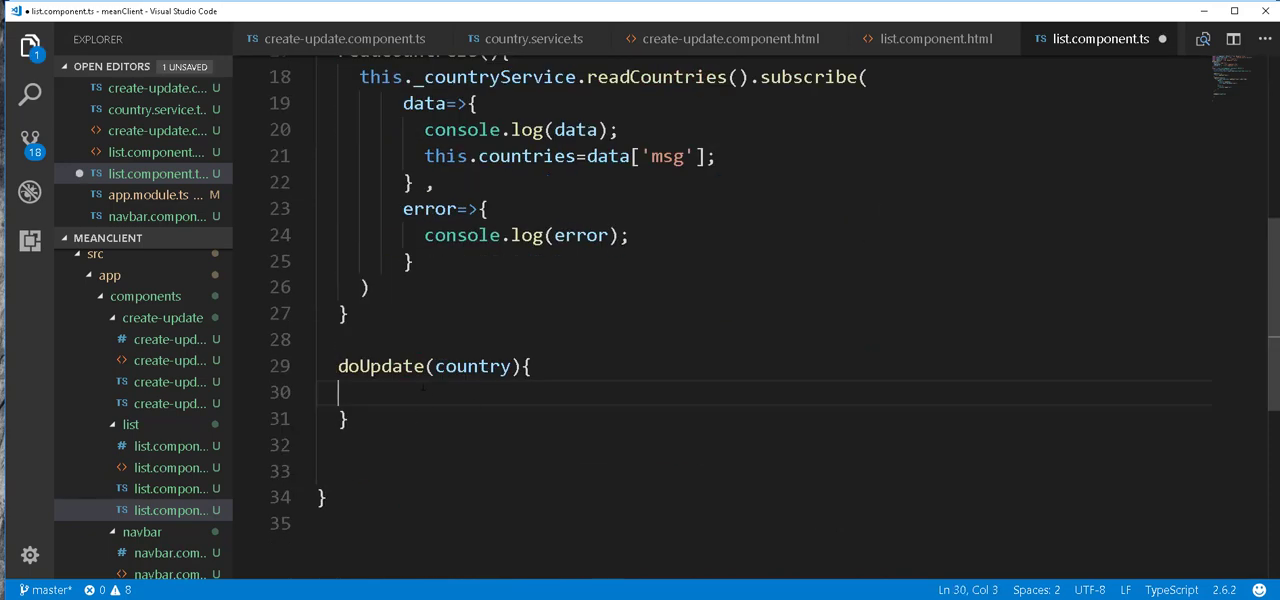
Make doUpdate call this._countryService.setter(country) and save the file.
{"action": "double_click", "coordinate": [472, 366]}
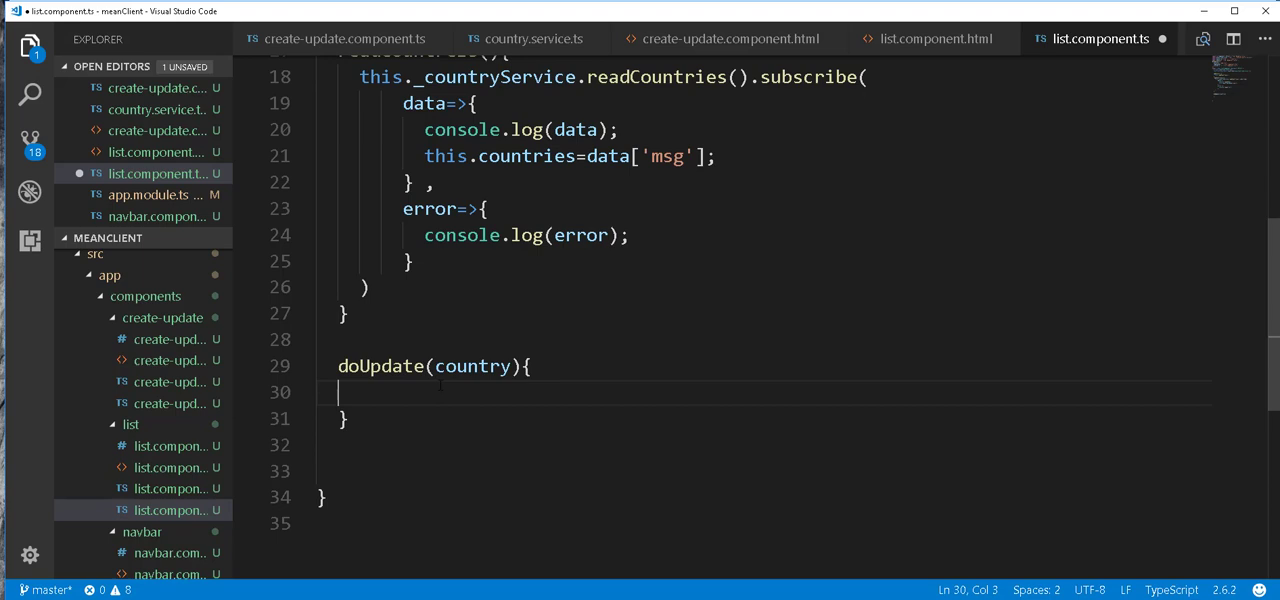
{"action": "type", "text": "this."}
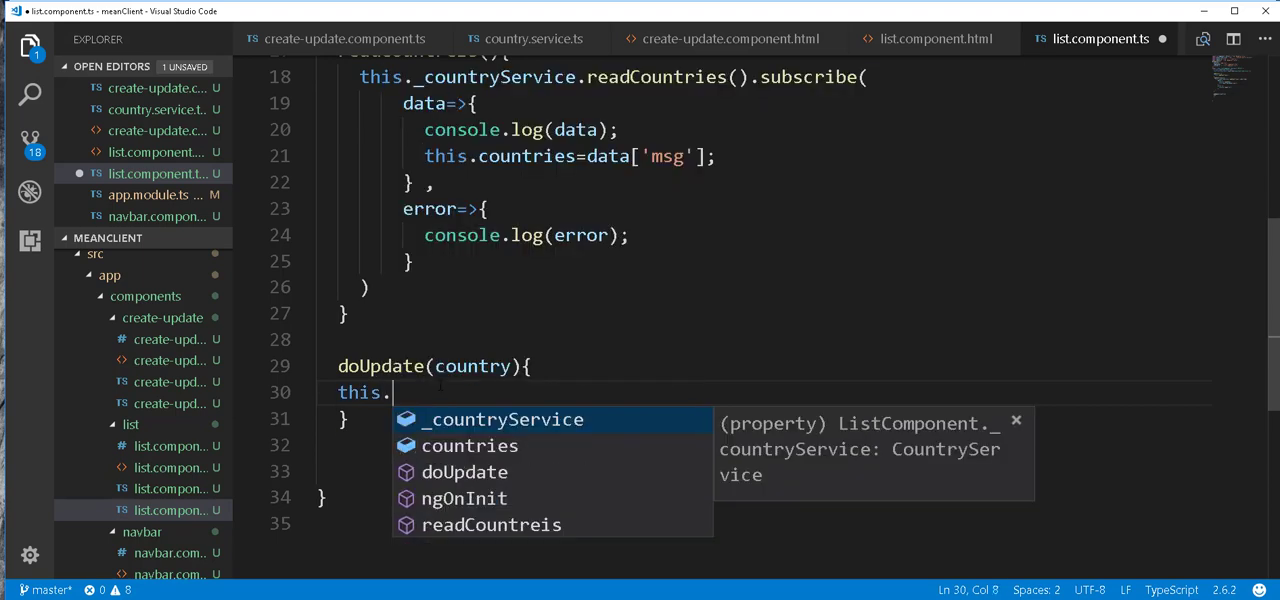
{"action": "key", "text": "Tab"}
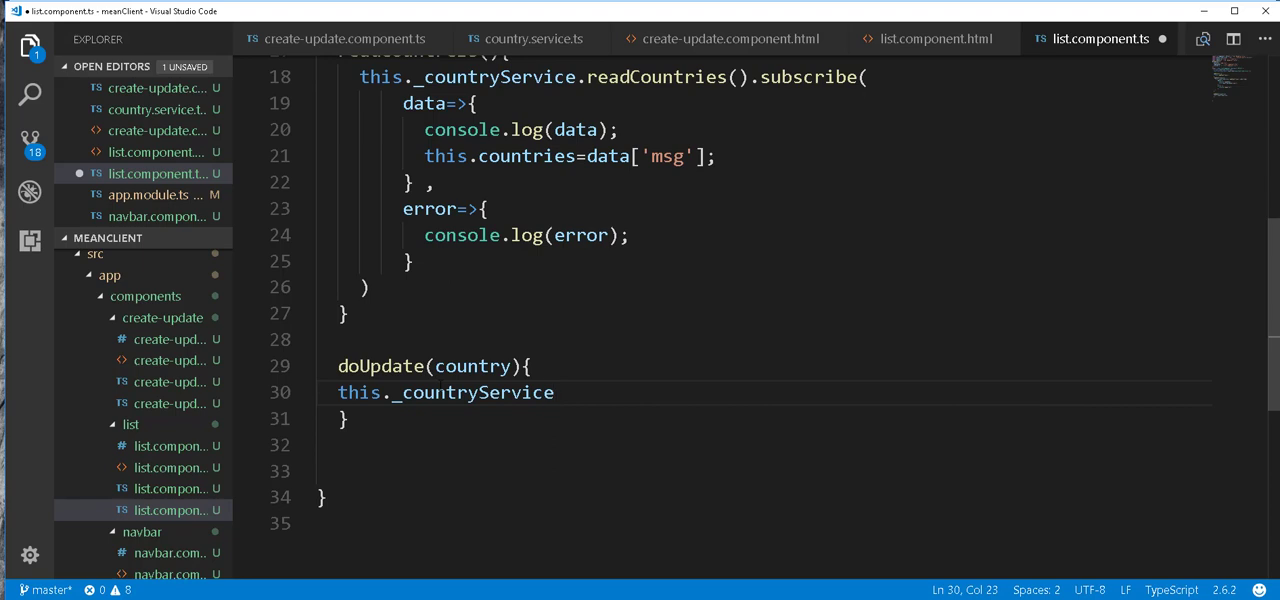
{"action": "type", "text": ".setter"}
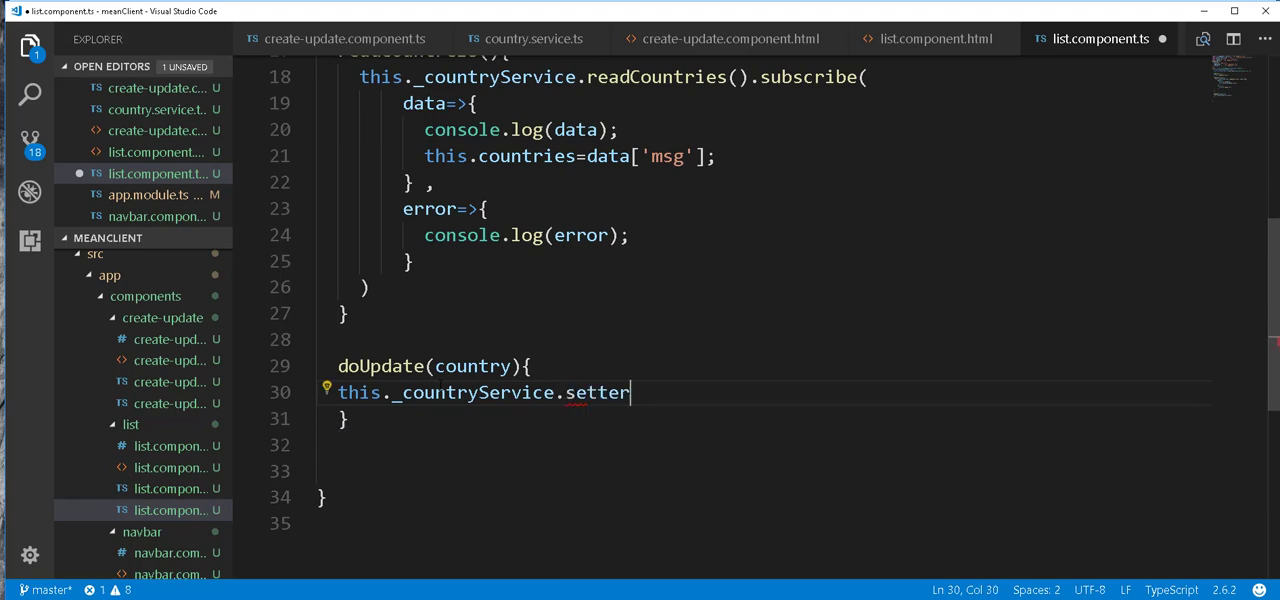
{"action": "type", "text": "("}
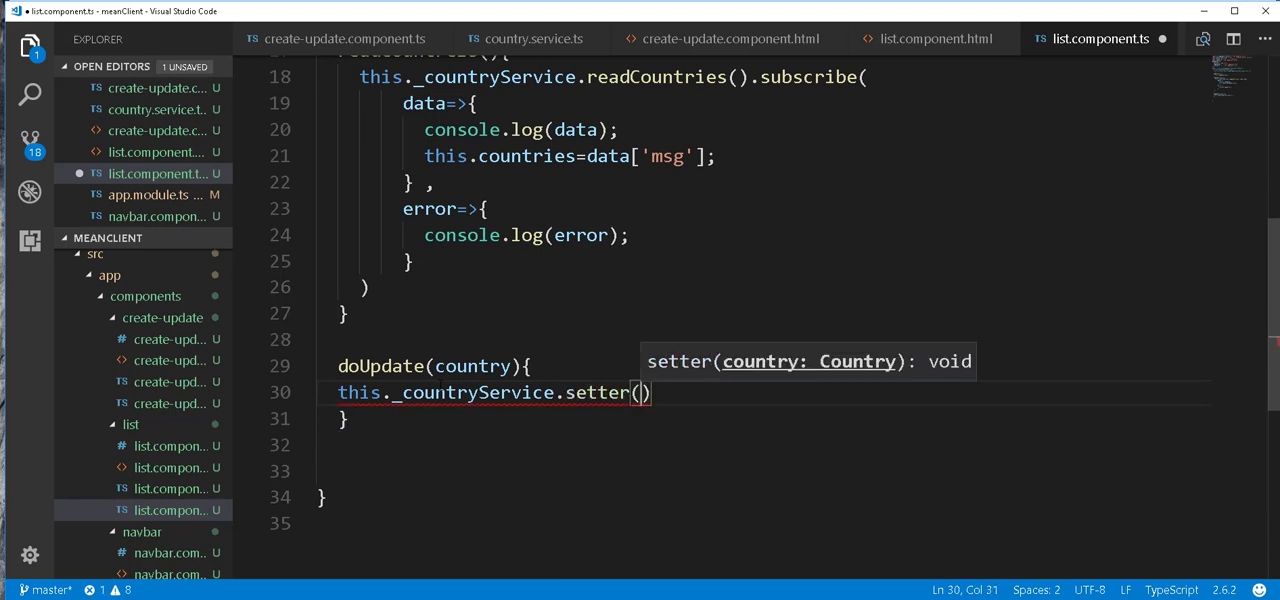
{"action": "type", "text": "country"}
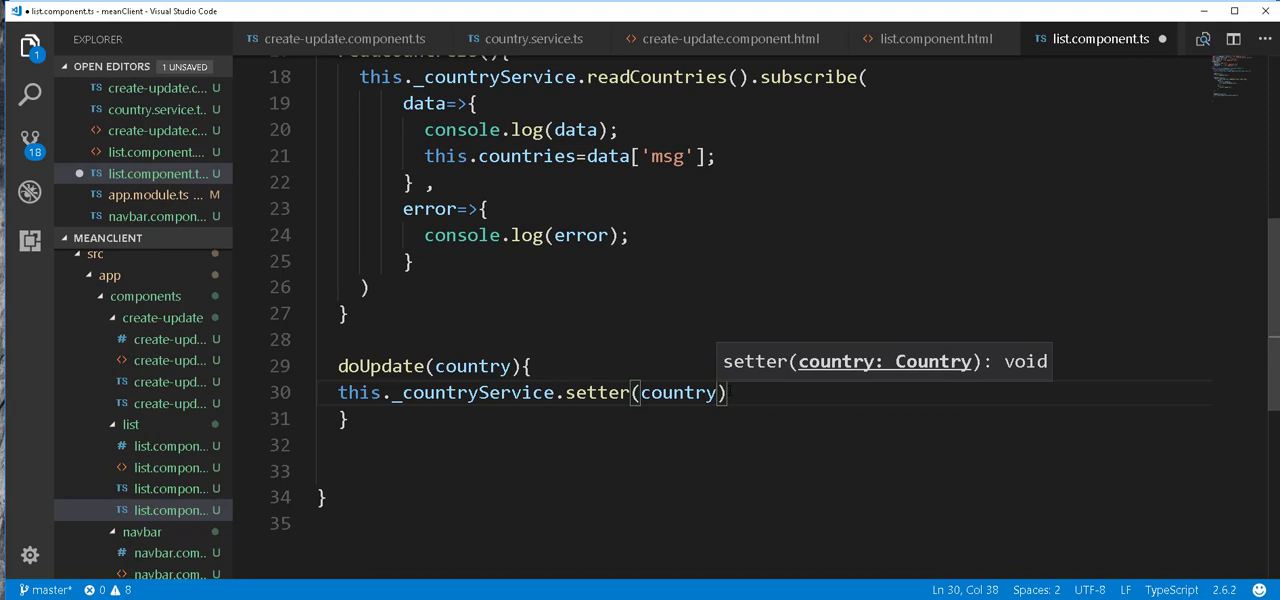
{"action": "type", "text": ");"}
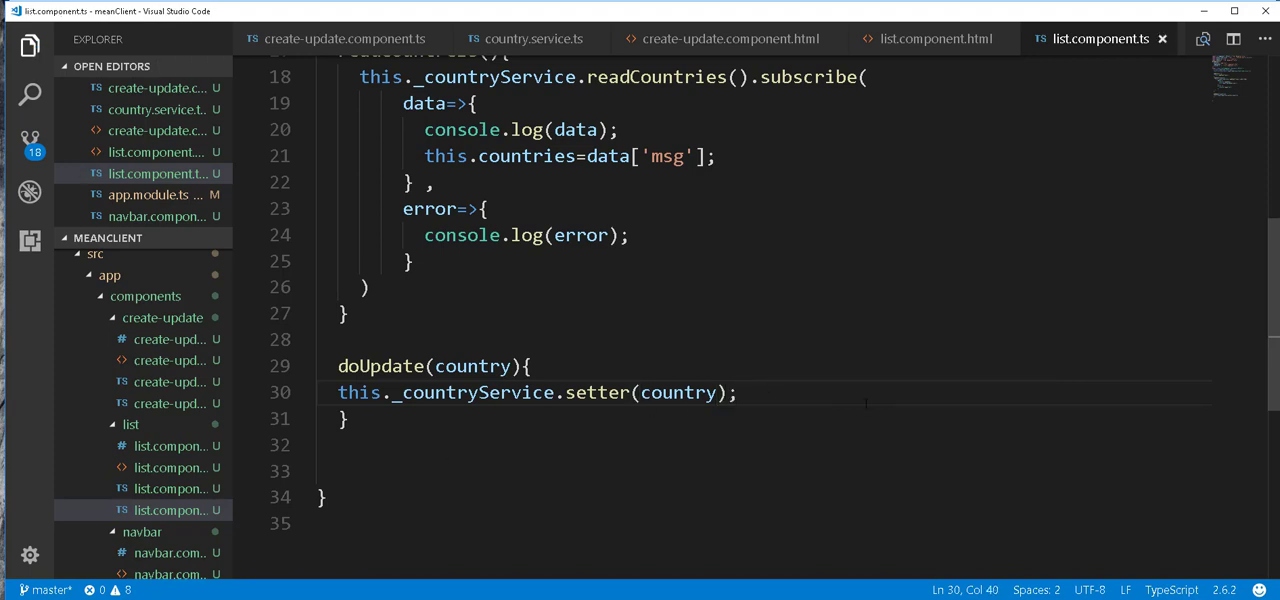
{"action": "key", "text": "Enter"}
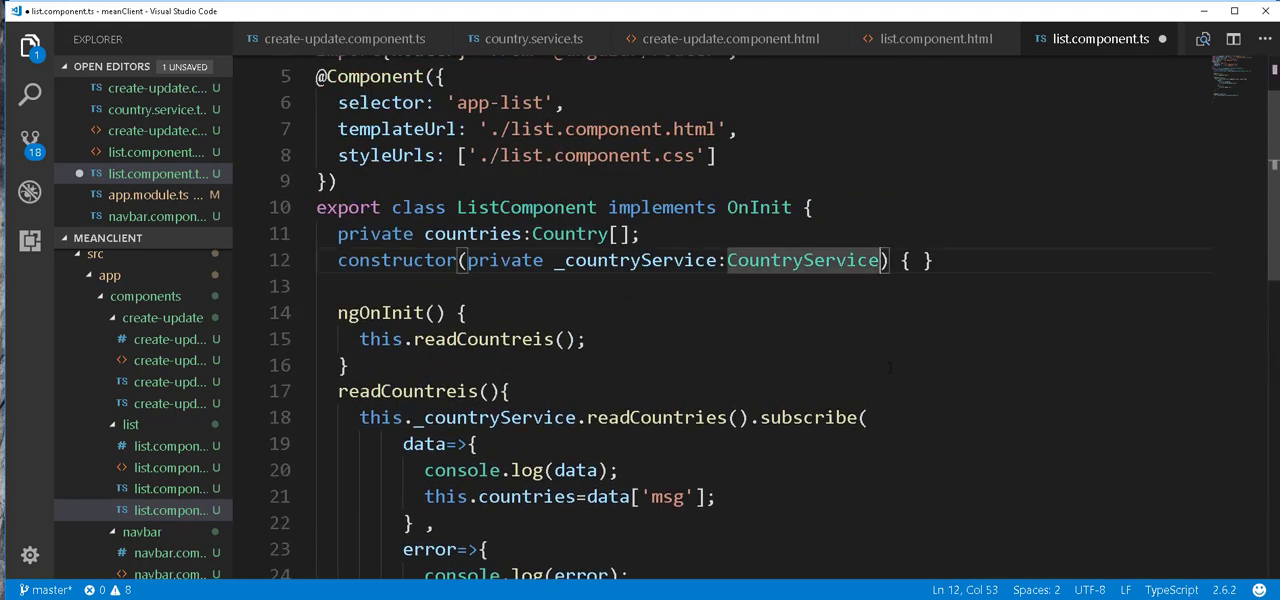
Add a second 'router' parameter after the CountryService in the constructor.
{"action": "type", "text": ", private"}
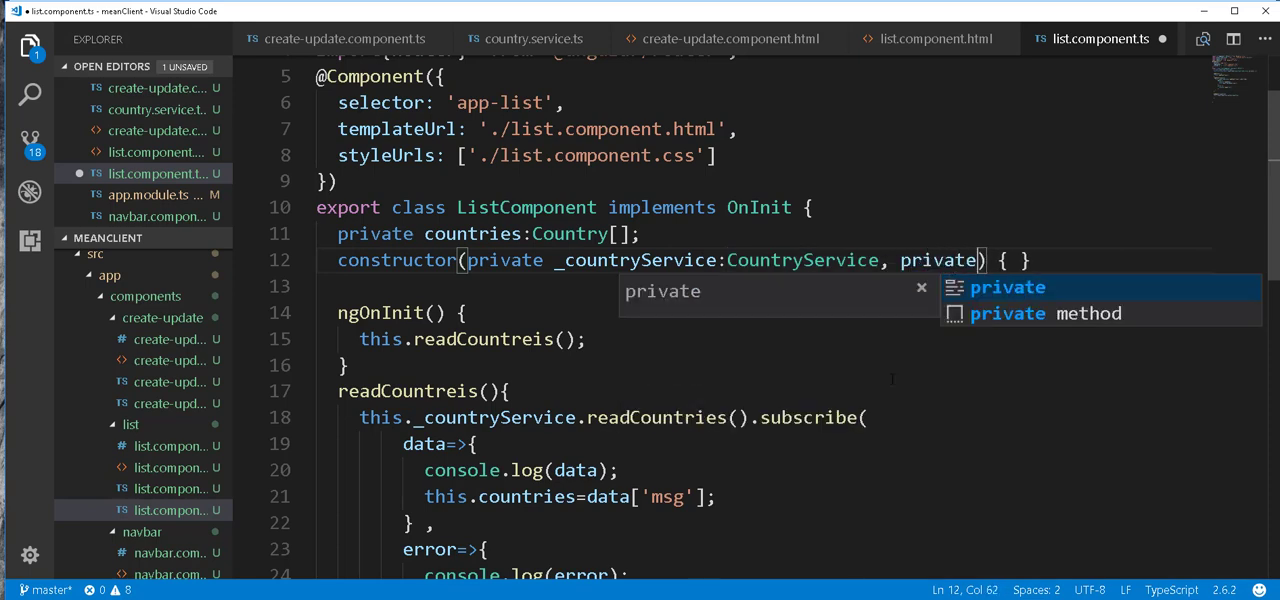
{"action": "type", "text": "router"}
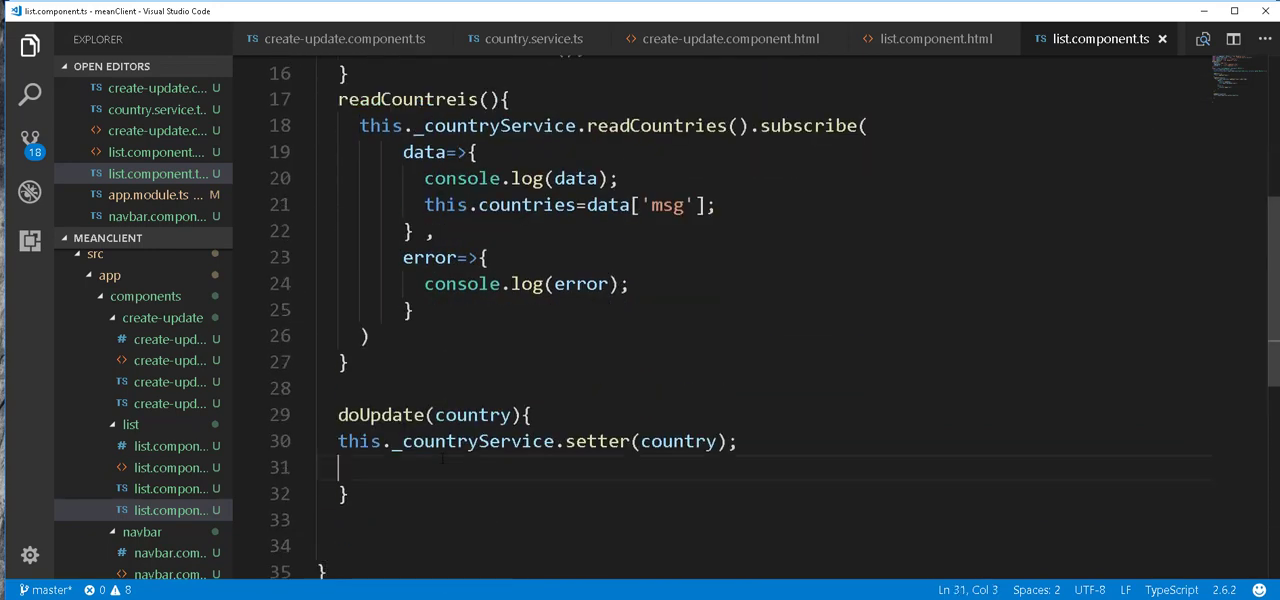
Have doUpdate call this.router.navigate(['/createUpdate']) after the setter.
{"action": "type", "text": "this"}
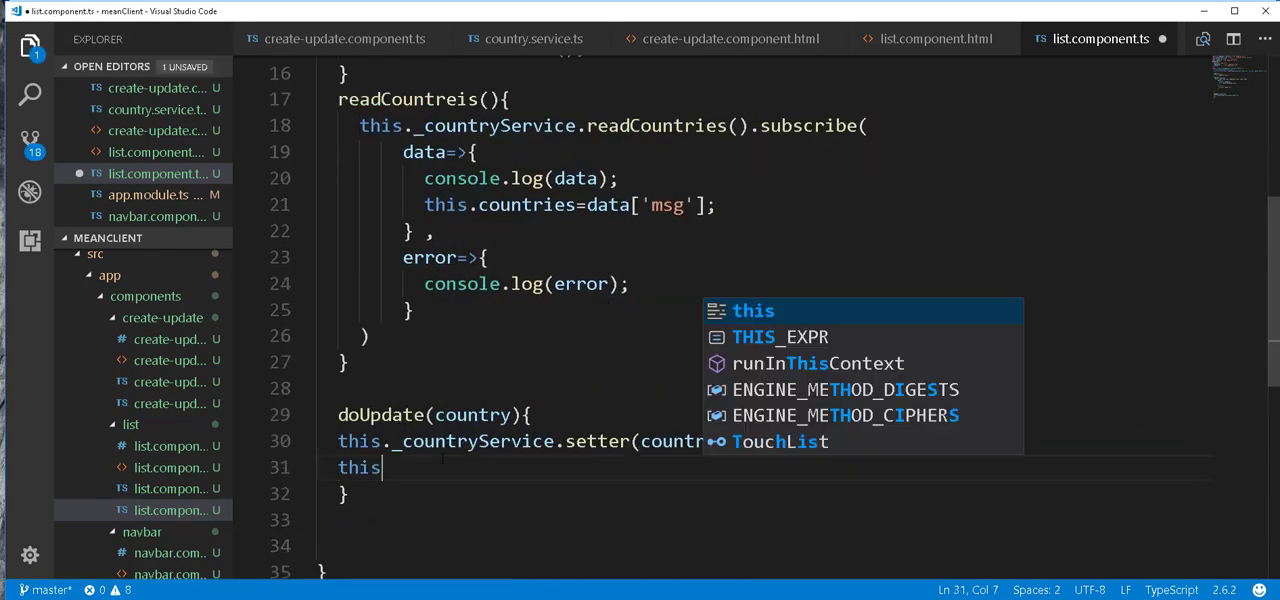
{"action": "type", "text": ".router"}
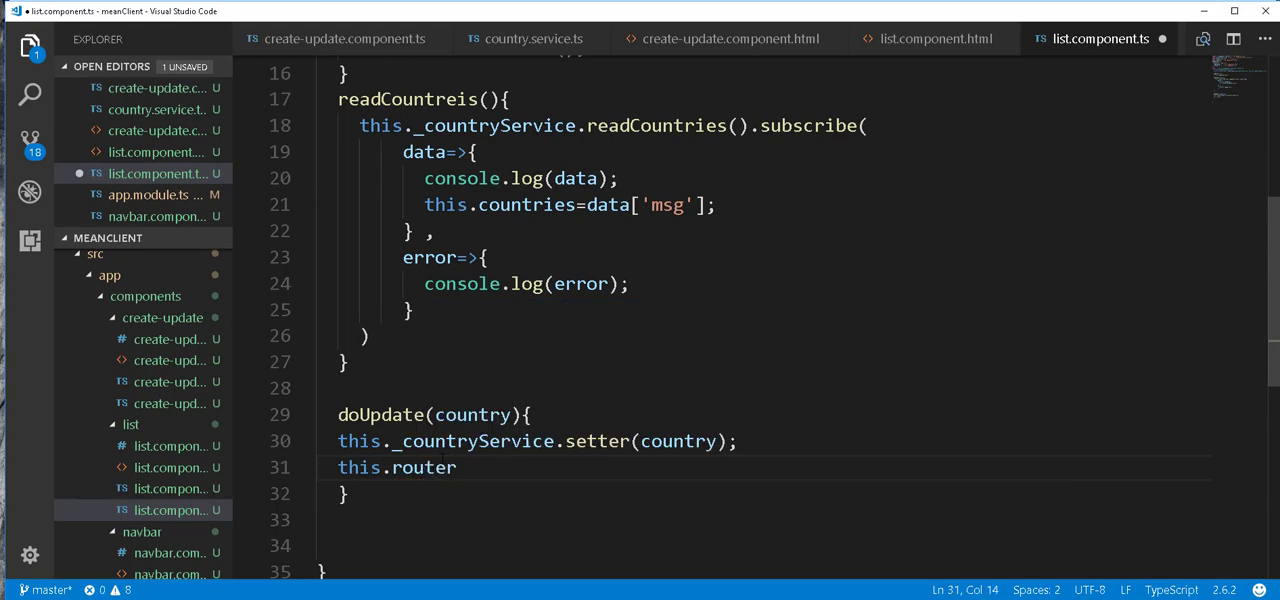
{"action": "type", "text": ".navigate"}
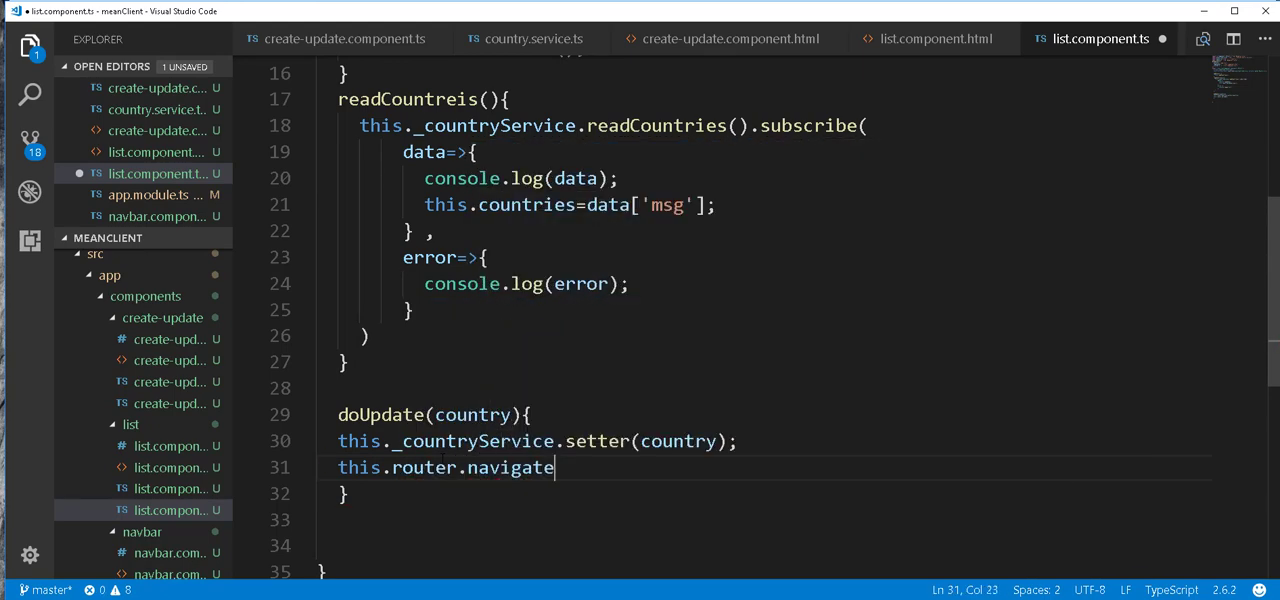
{"action": "type", "text": "("}
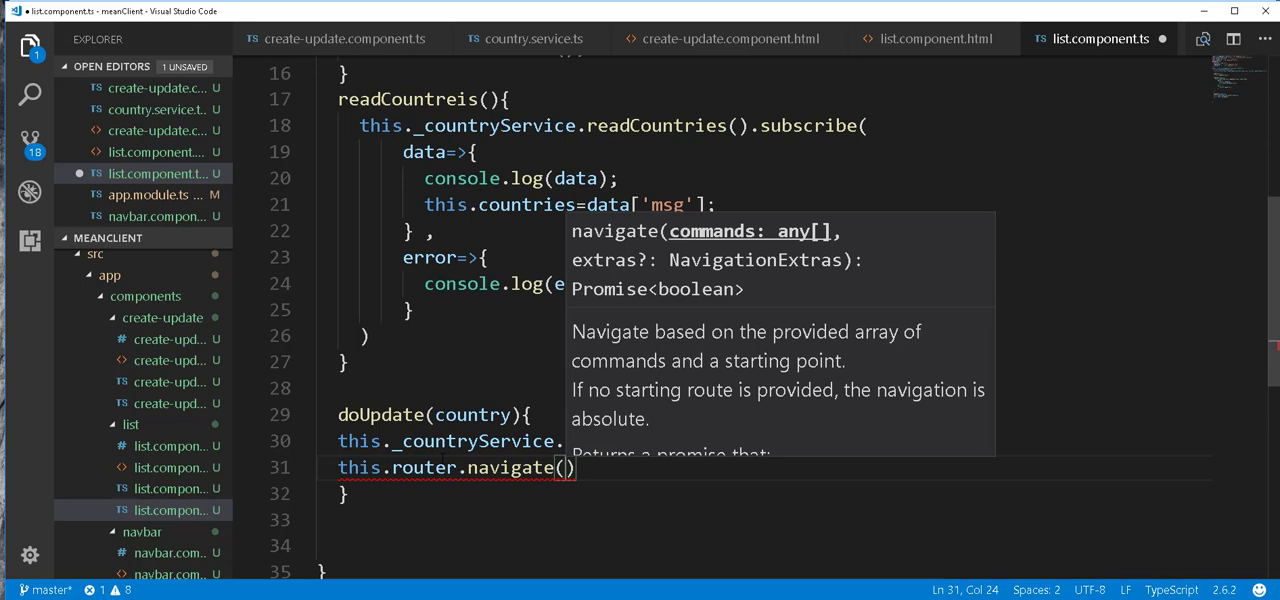
{"action": "type", "text": "[]"}
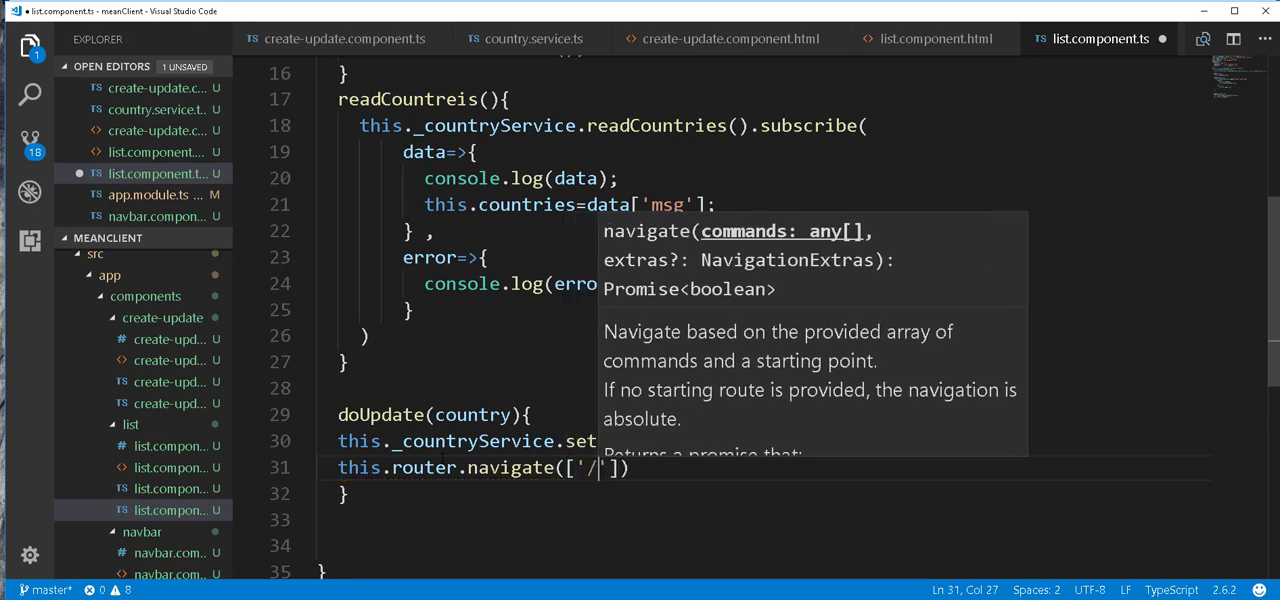
{"action": "type", "text": "createUpda"}
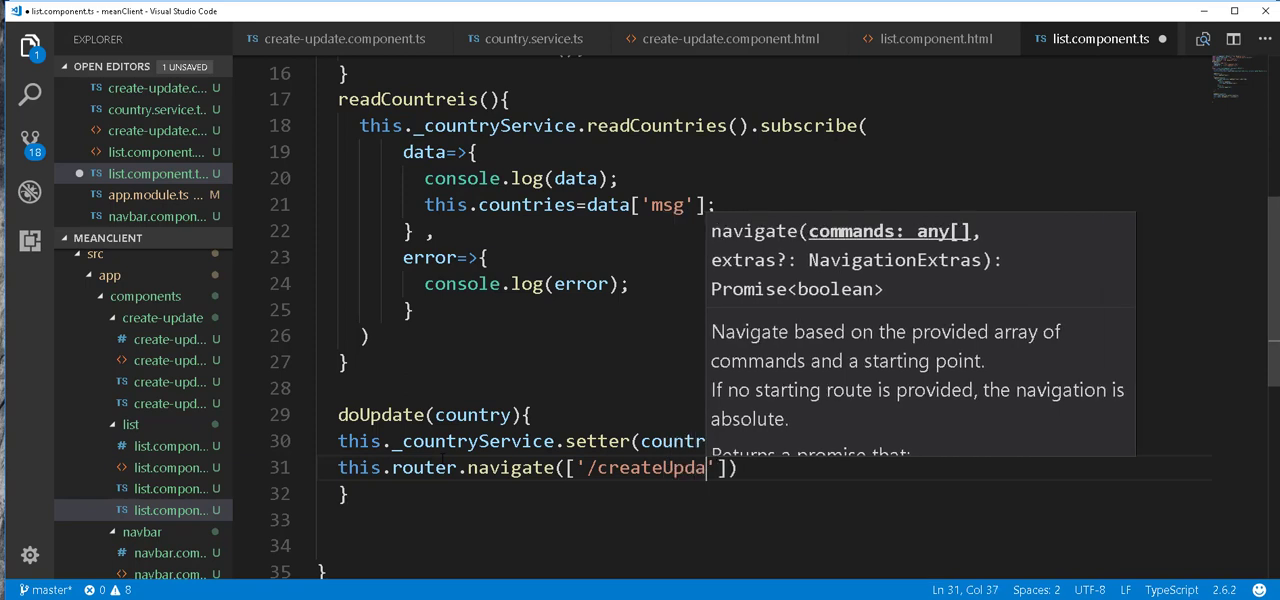
{"action": "type", "text": "te"}
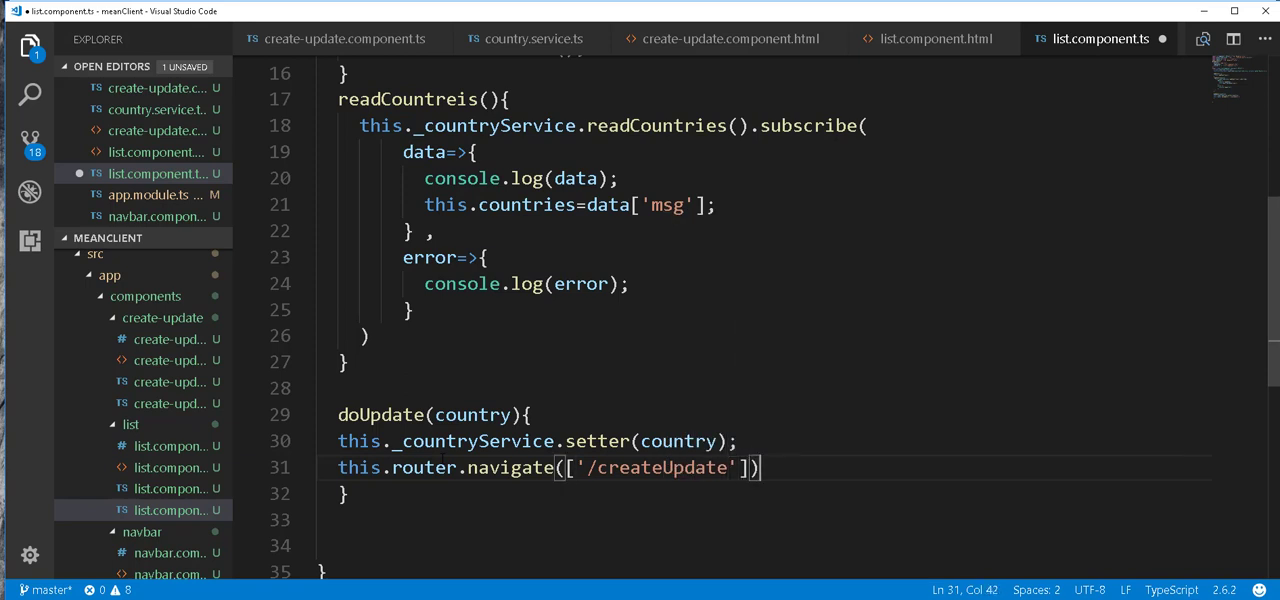
{"action": "type", "text": ";"}
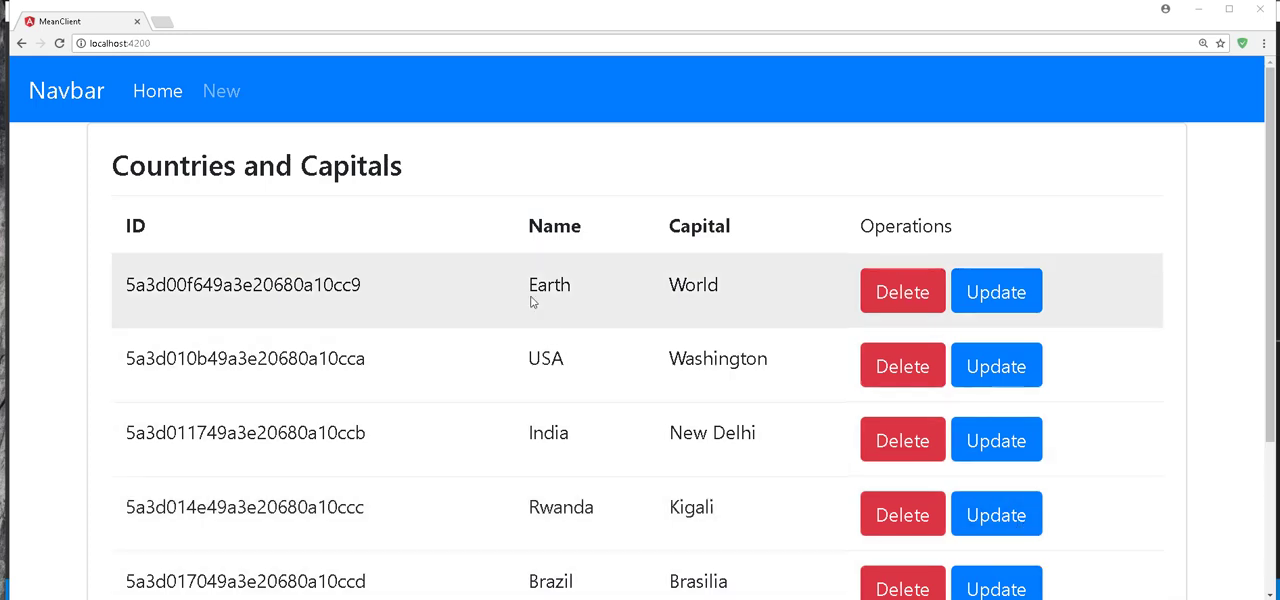
{"action": "mouse_move", "coordinate": [996, 292]}
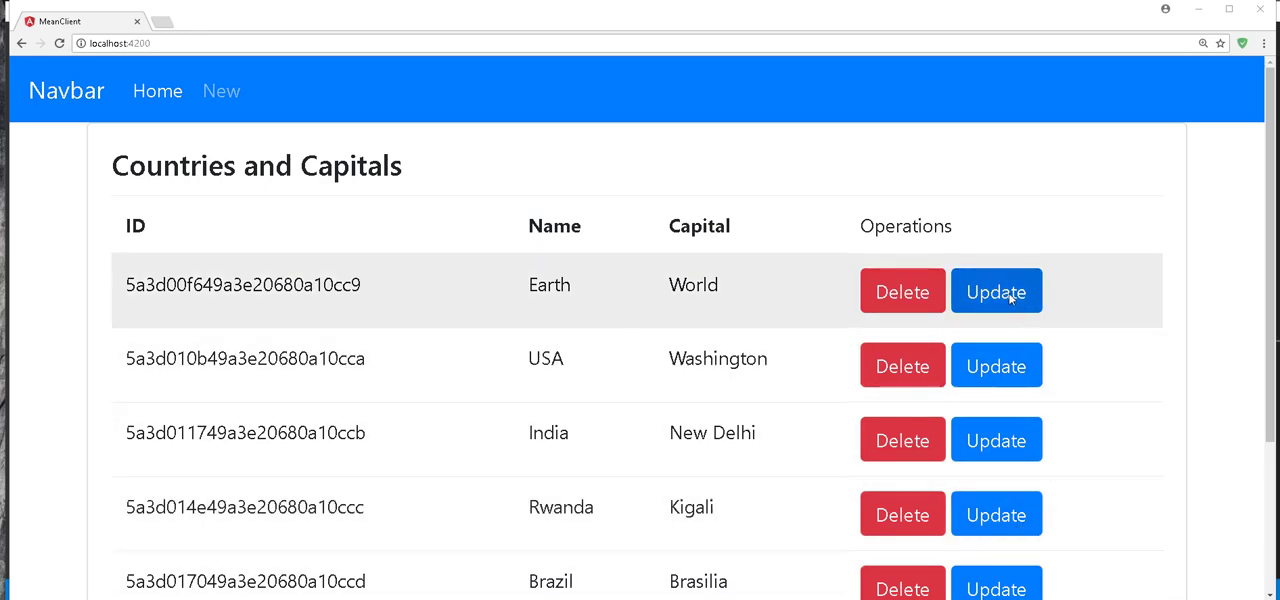
Use Earth's Update button to show its prefilled form with name Earth and capital World.
{"action": "left_click", "coordinate": [996, 292]}
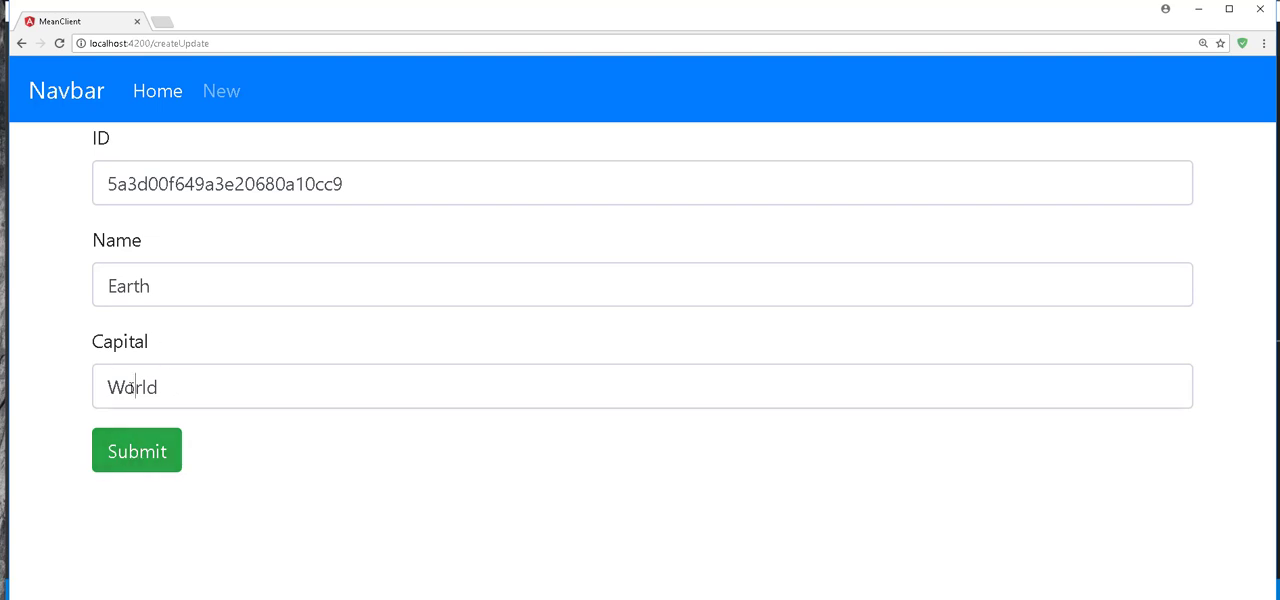
{"action": "double_click", "coordinate": [128, 284]}
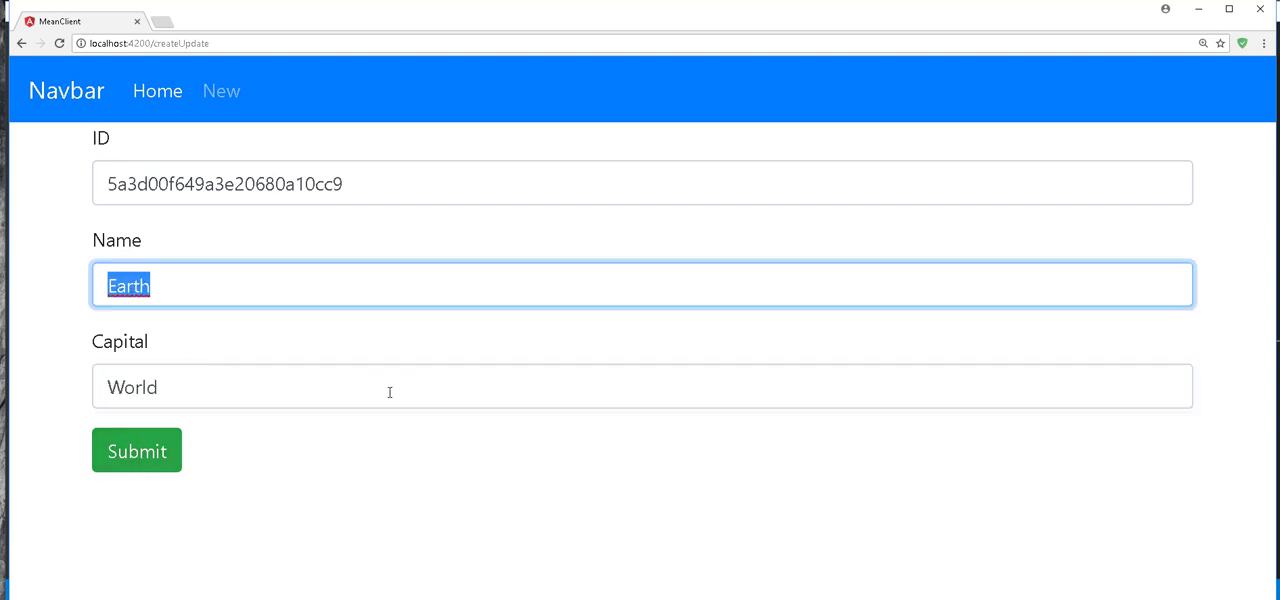
{"action": "left_click", "coordinate": [640, 388]}
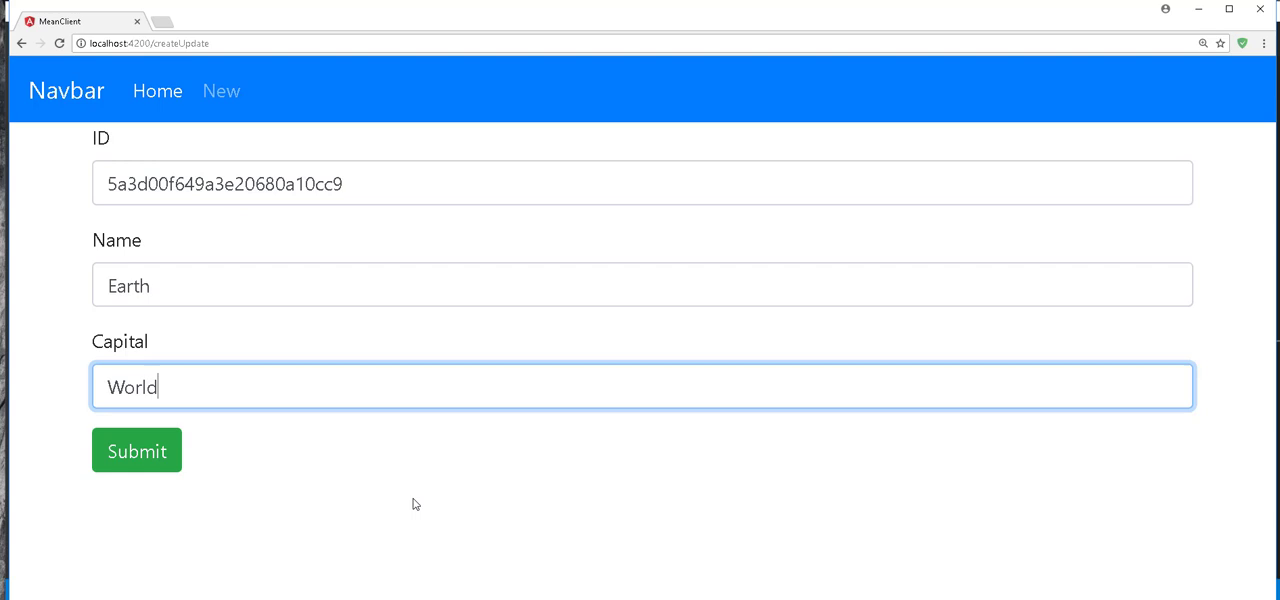
{"action": "mouse_move", "coordinate": [644, 504]}
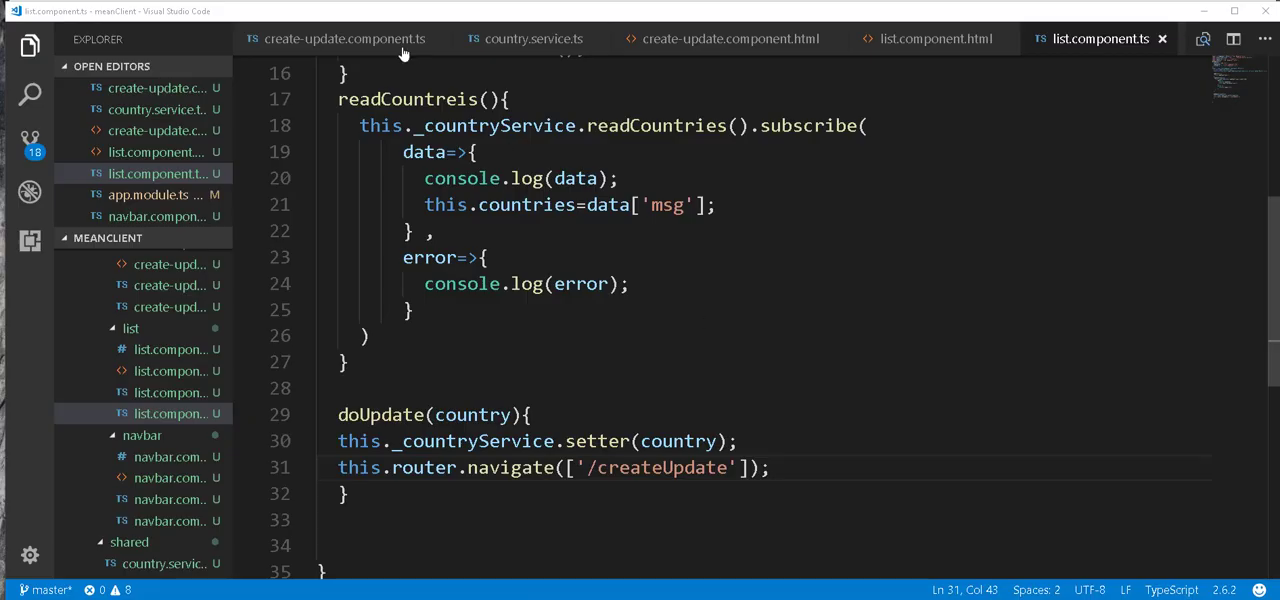
In create-update.component.ts, wrap createCountry in if(this.country._id==undefined){ } and start an else branch.
{"action": "left_click", "coordinate": [344, 38]}
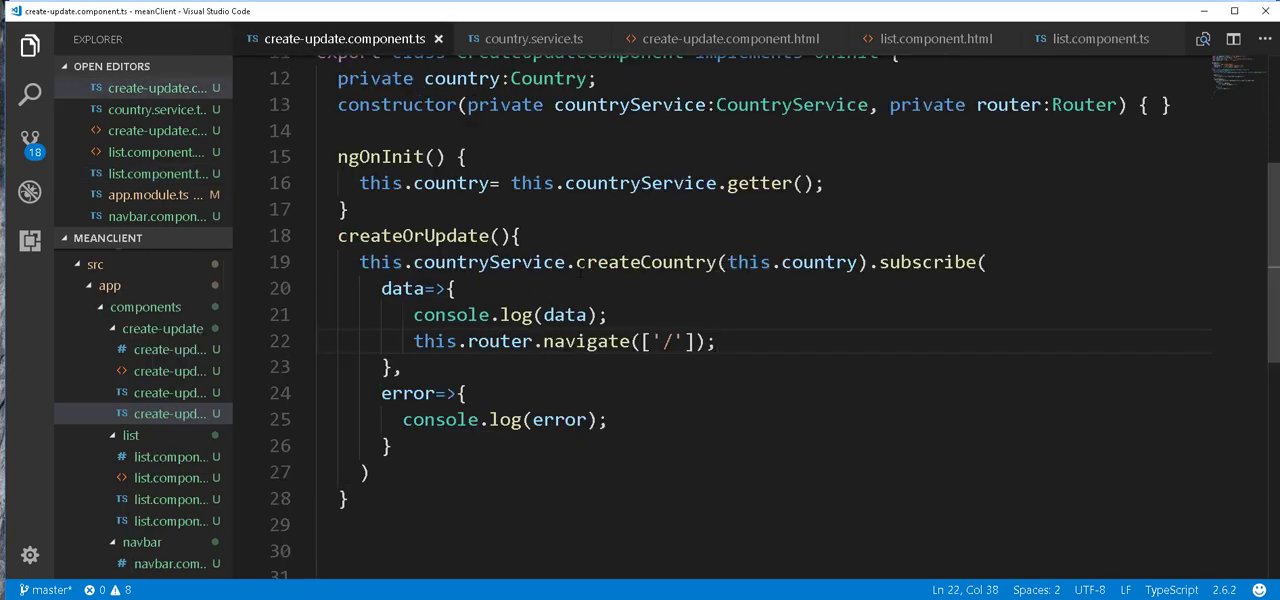
{"action": "left_click", "coordinate": [716, 340]}
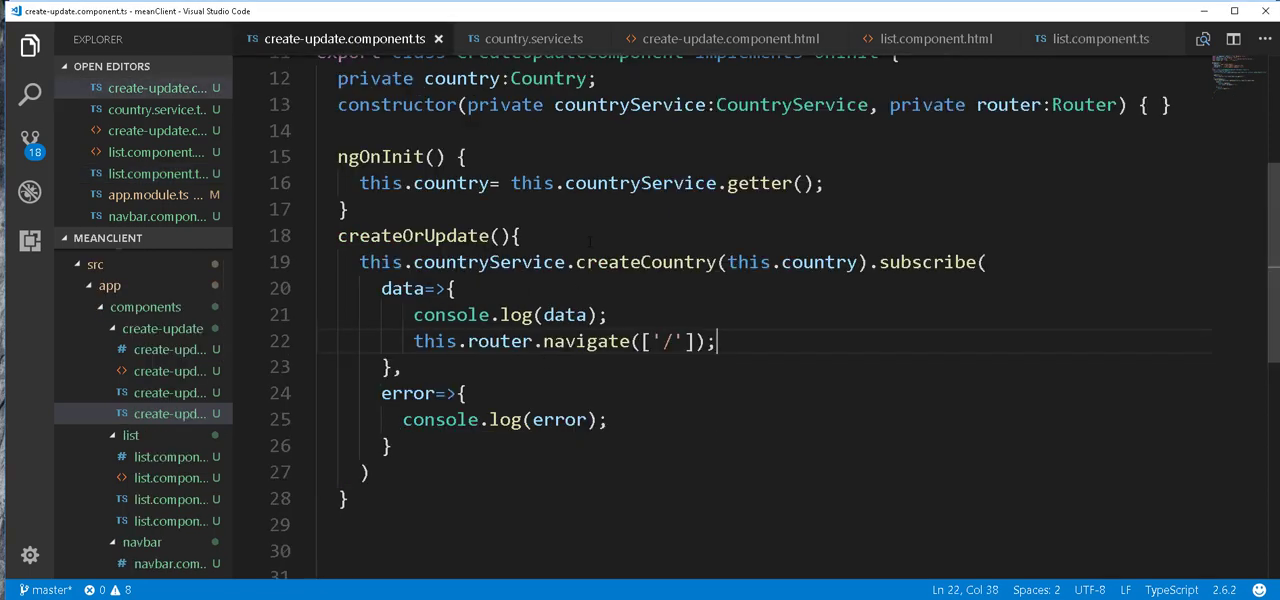
{"action": "left_click", "coordinate": [518, 236]}
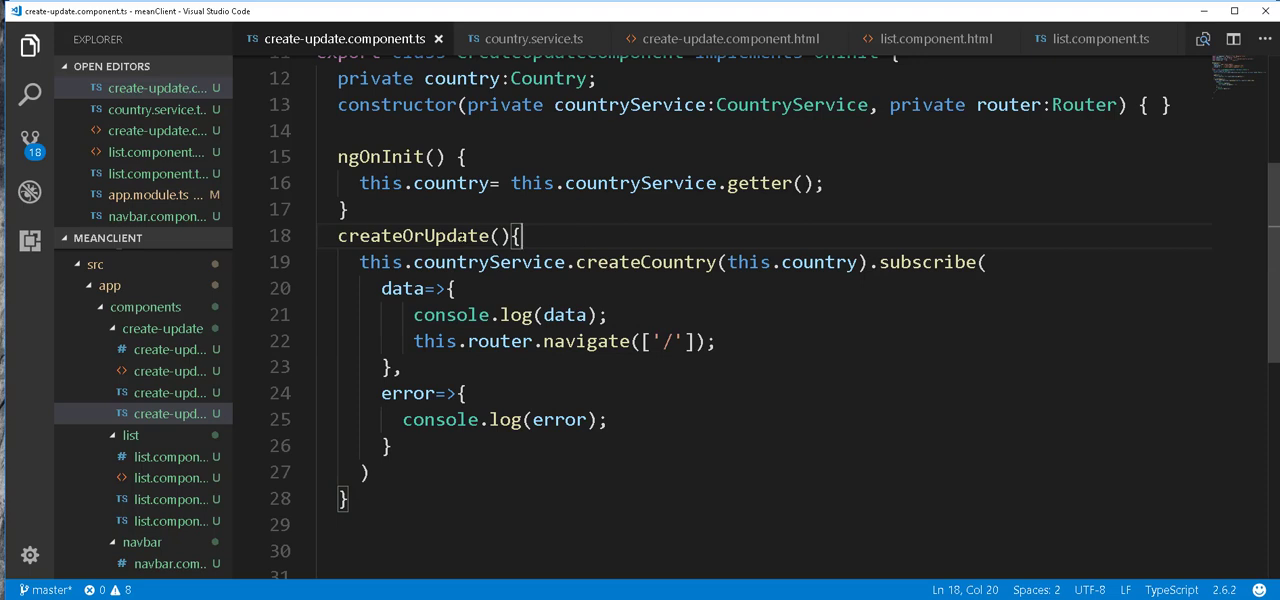
{"action": "type", "text": "if"}
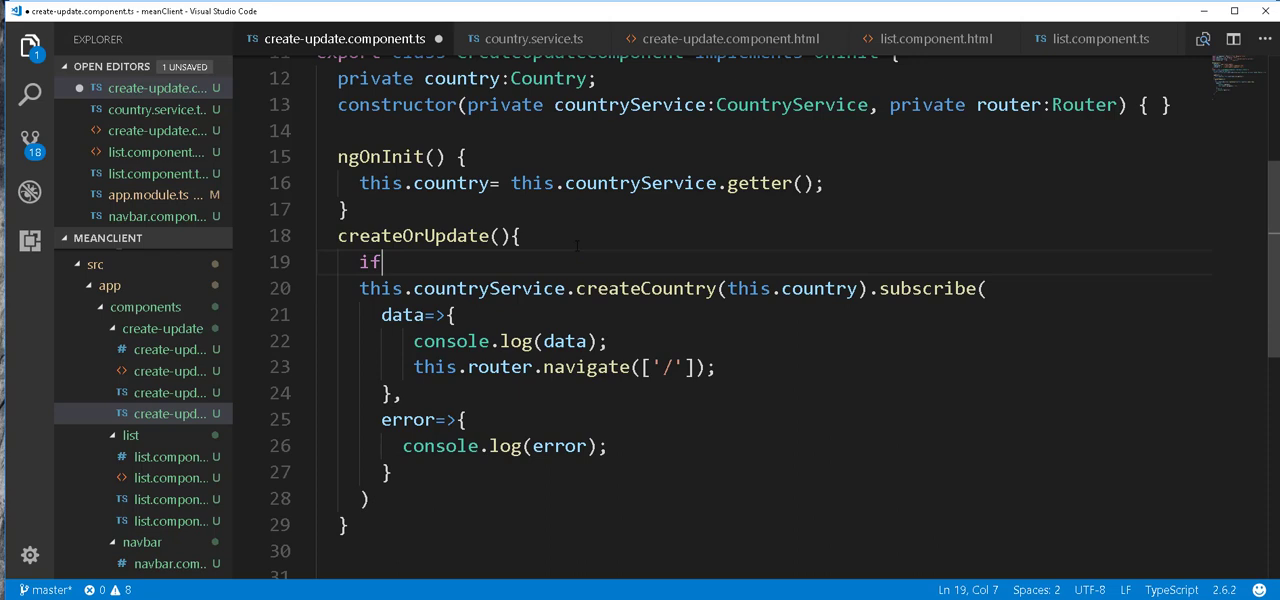
{"action": "type", "text": "()"}
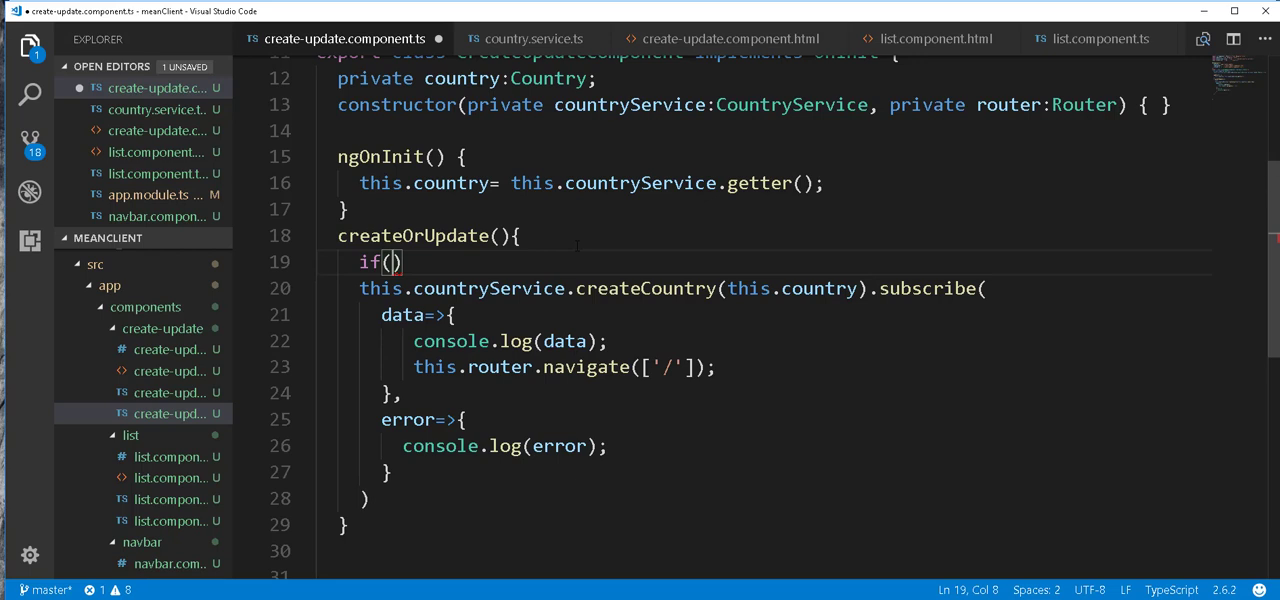
{"action": "type", "text": "this.country"}
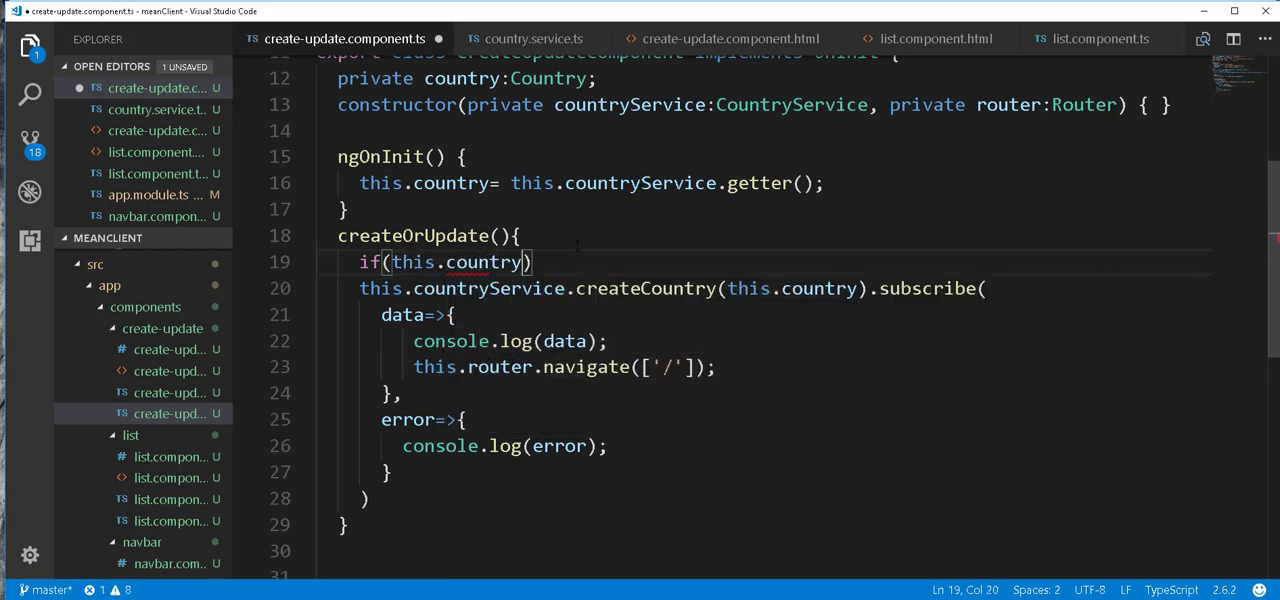
{"action": "type", "text": "._id"}
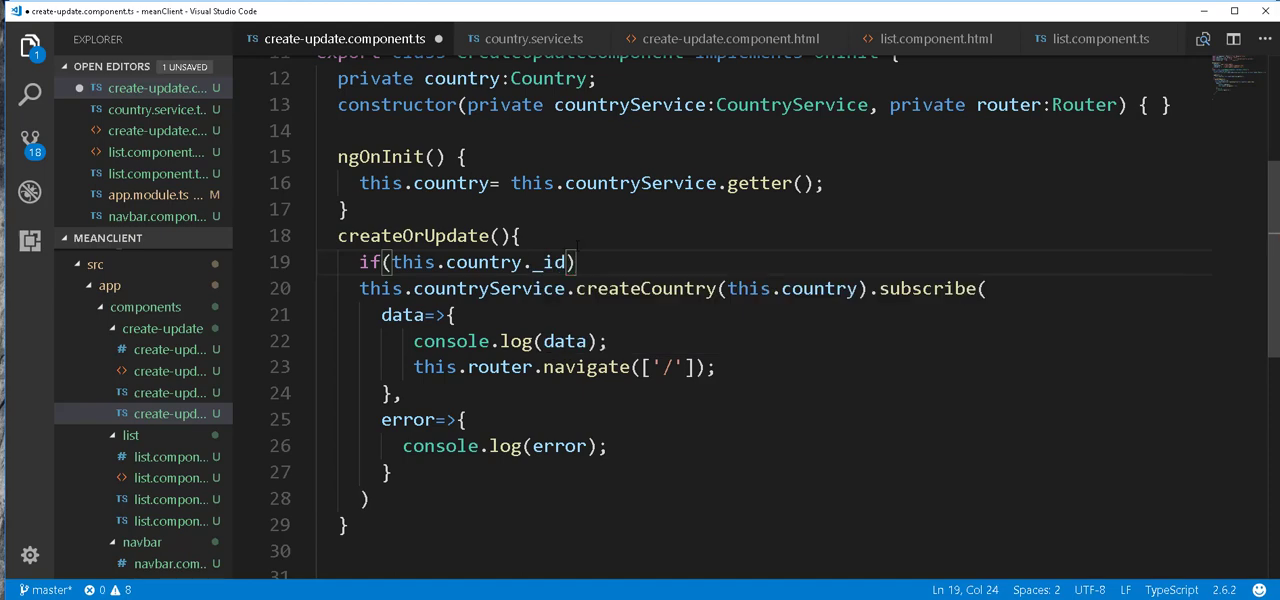
{"action": "type", "text": "==undefined"}
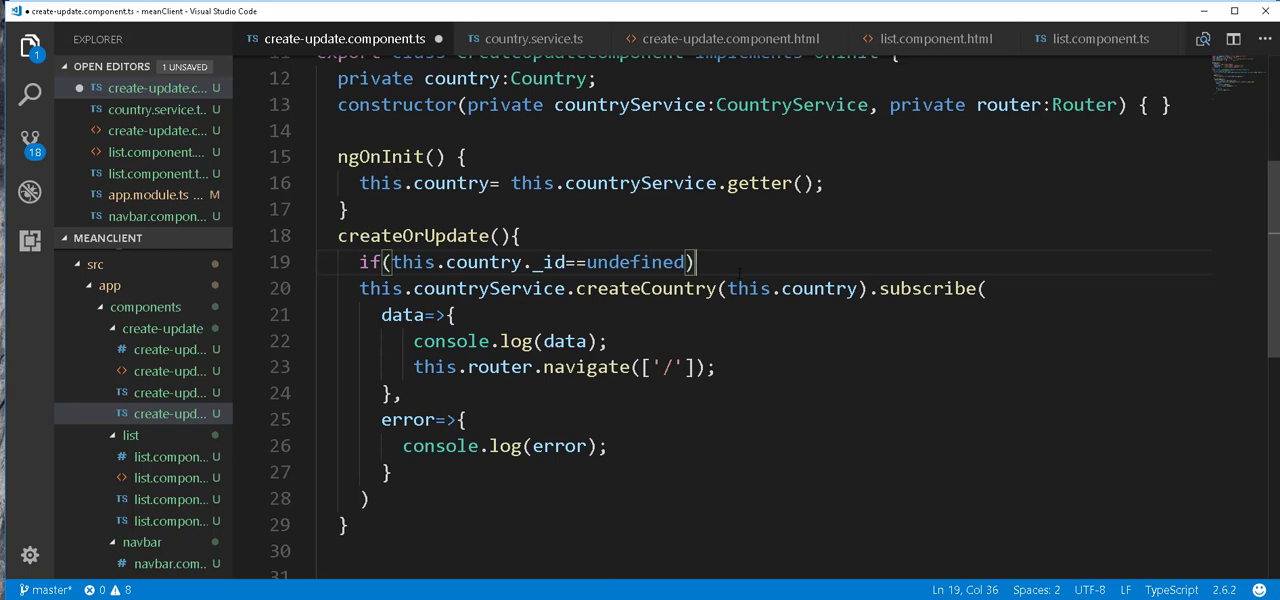
{"action": "type", "text": "{"}
{"action": "type", "text": "}"}
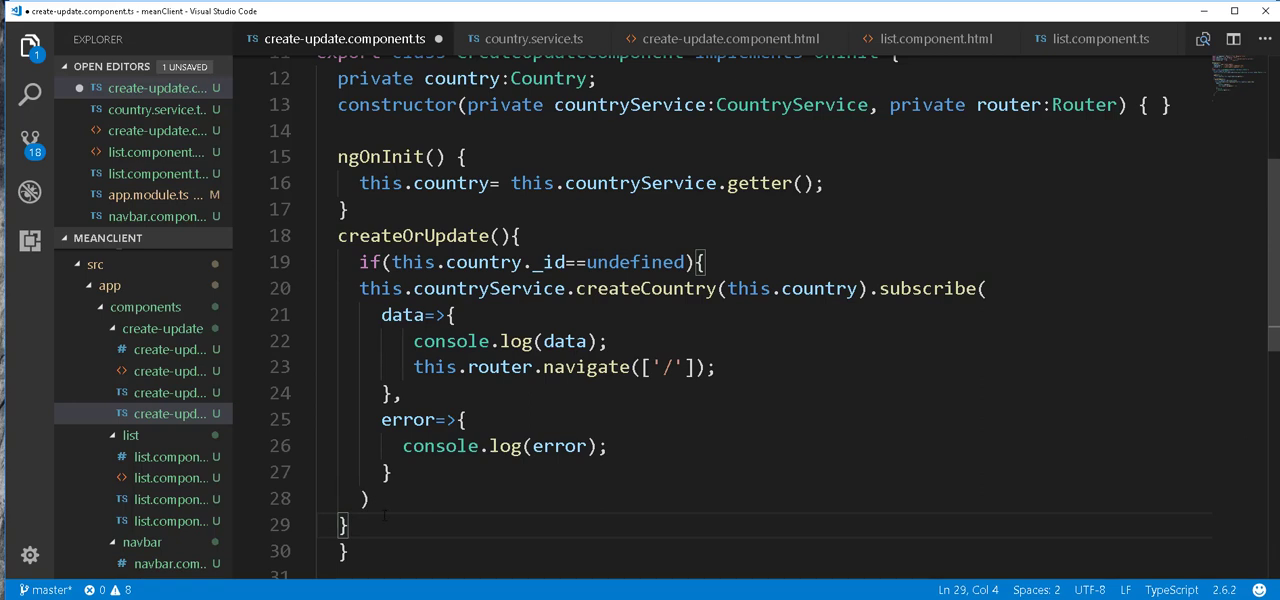
{"action": "type", "text": "else{"}
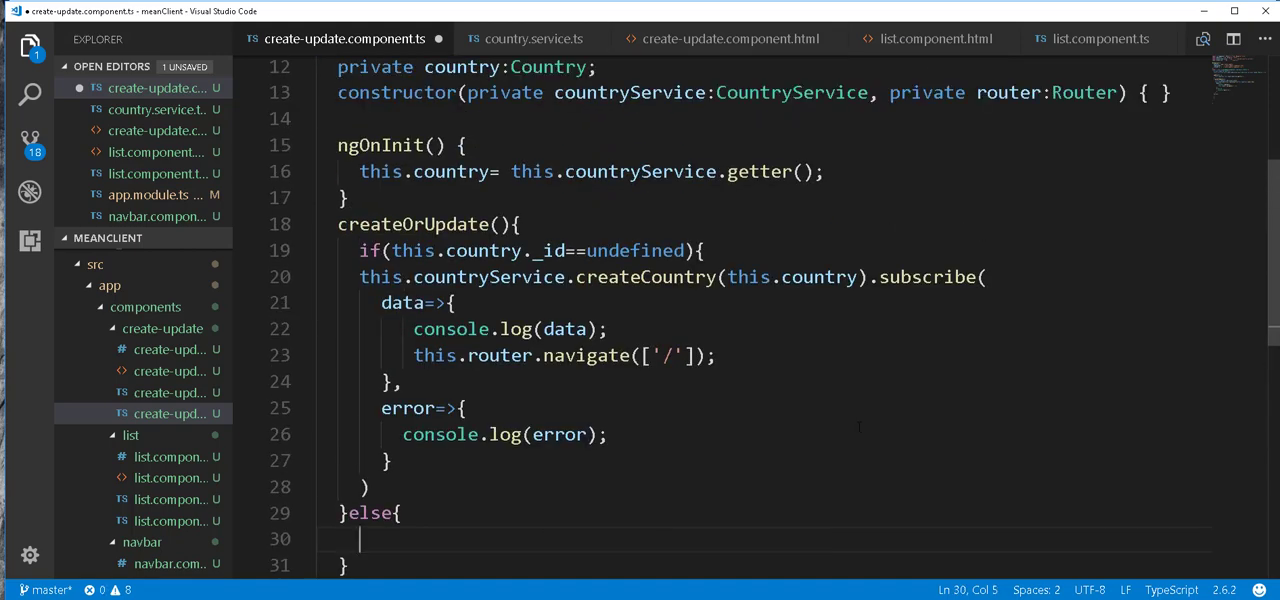
{"action": "scroll", "scroll_direction": "up", "scroll_amount": 3}
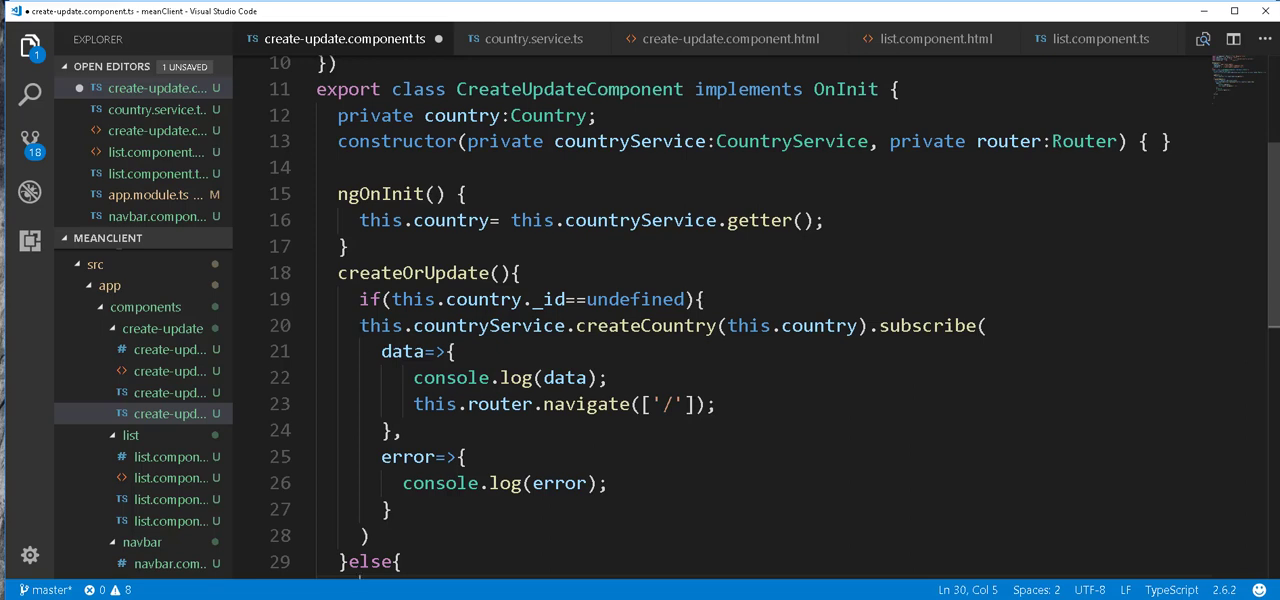
Copy the createCountry subscribe block into the else branch and rename its call to updateCountry.
{"action": "left_click_drag", "start_coordinate": [360, 324], "coordinate": [368, 536]}
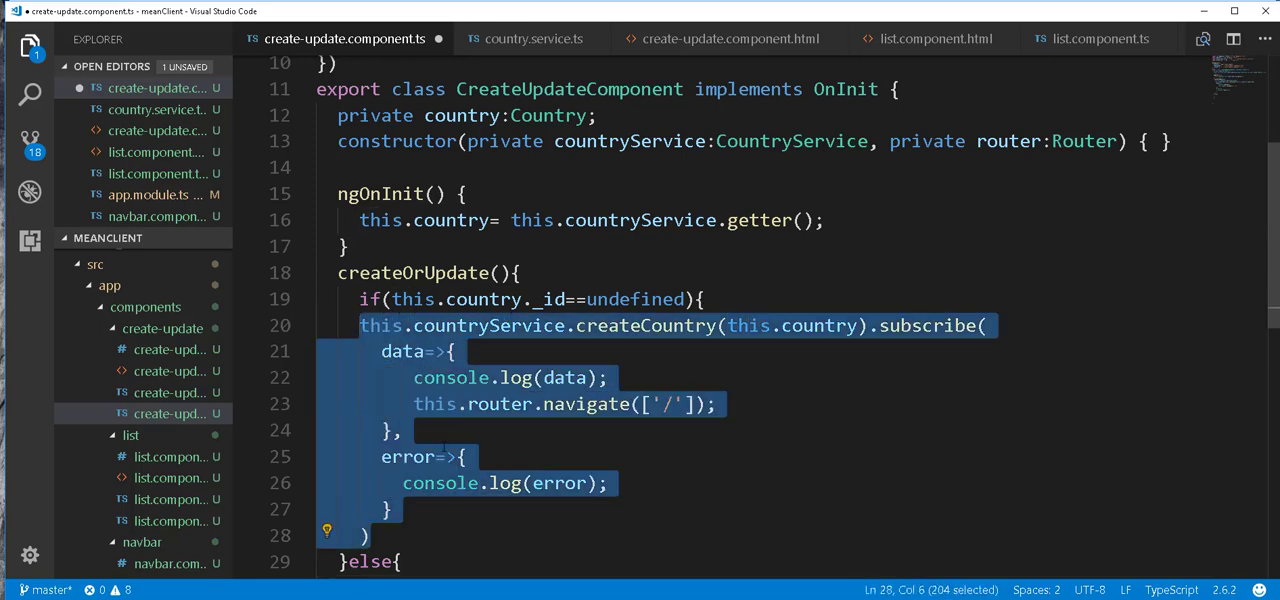
{"action": "right_click", "coordinate": [500, 404]}
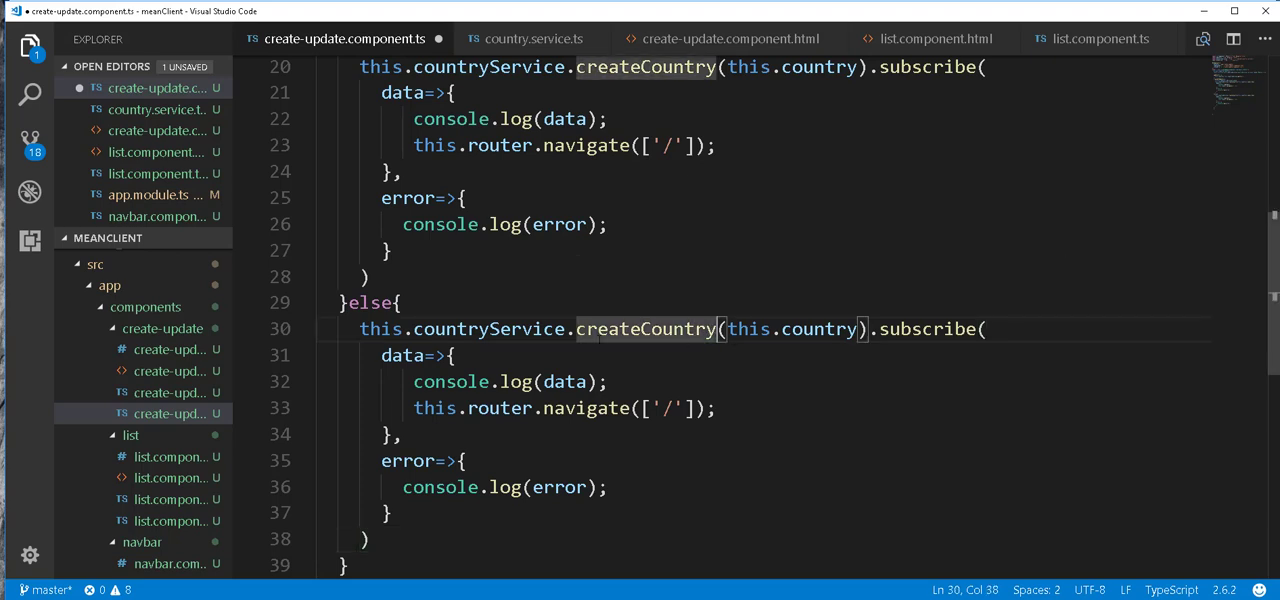
{"action": "key", "text": "Backspace"}
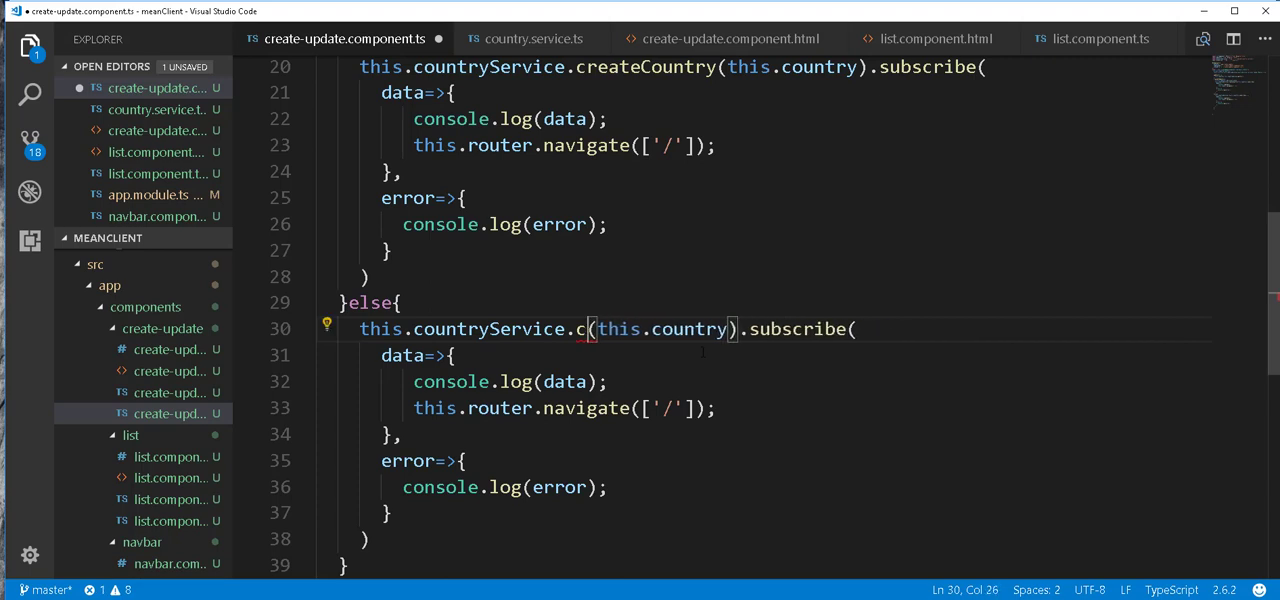
{"action": "type", "text": "p"}
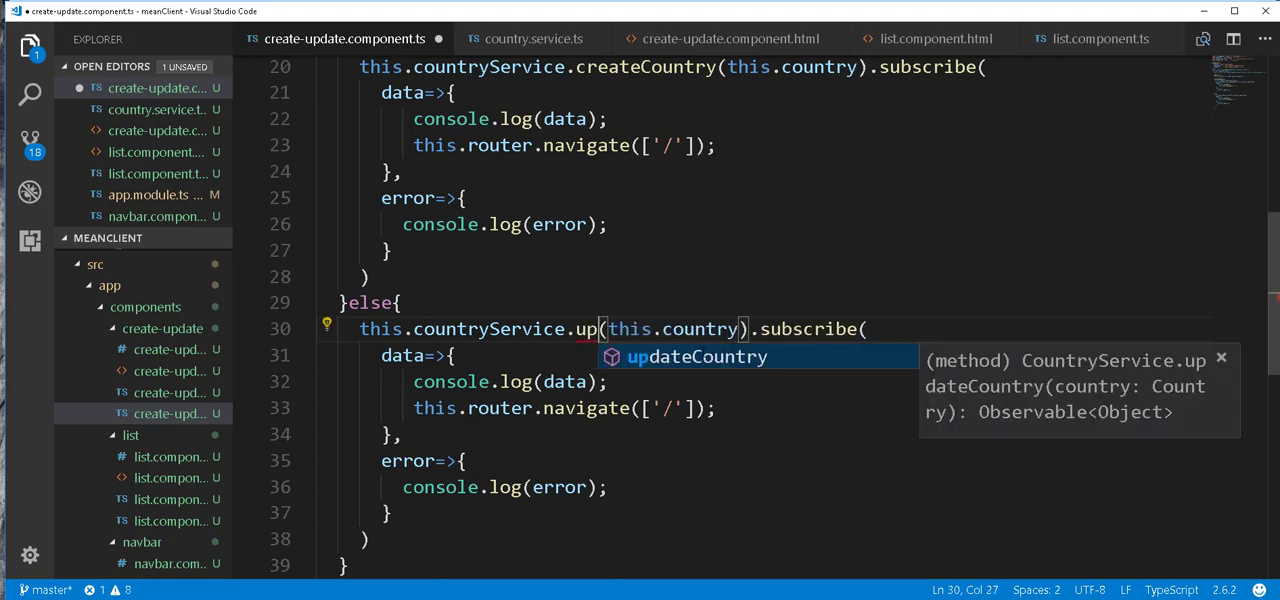
{"action": "key", "text": "Tab"}
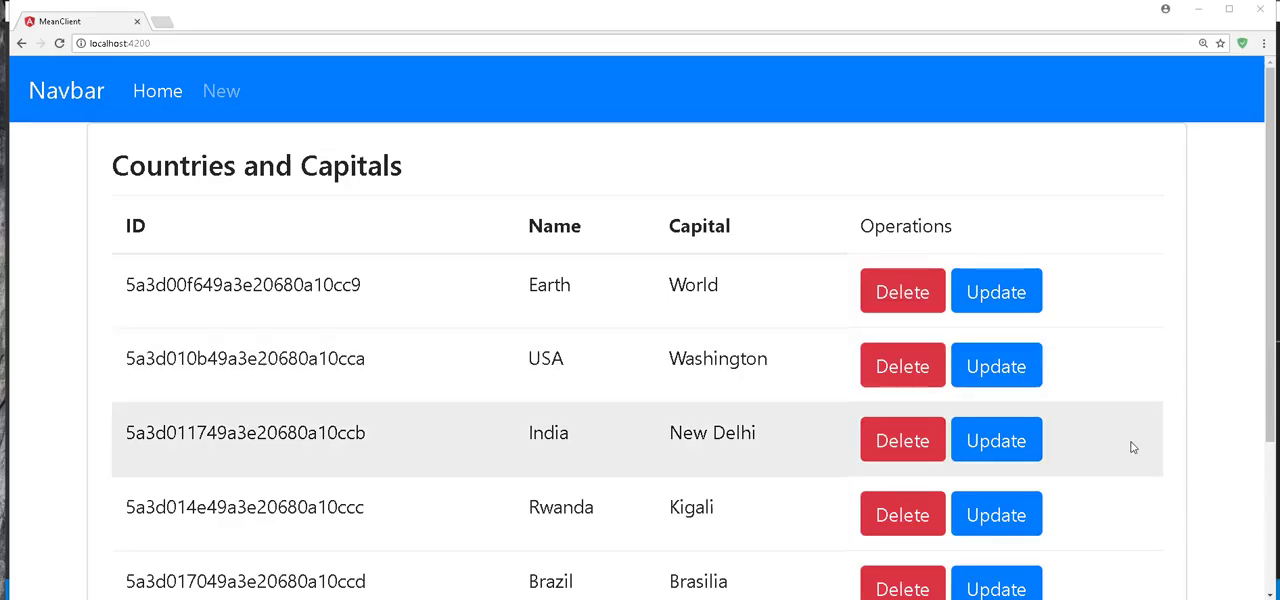
{"action": "mouse_move", "coordinate": [590, 376]}
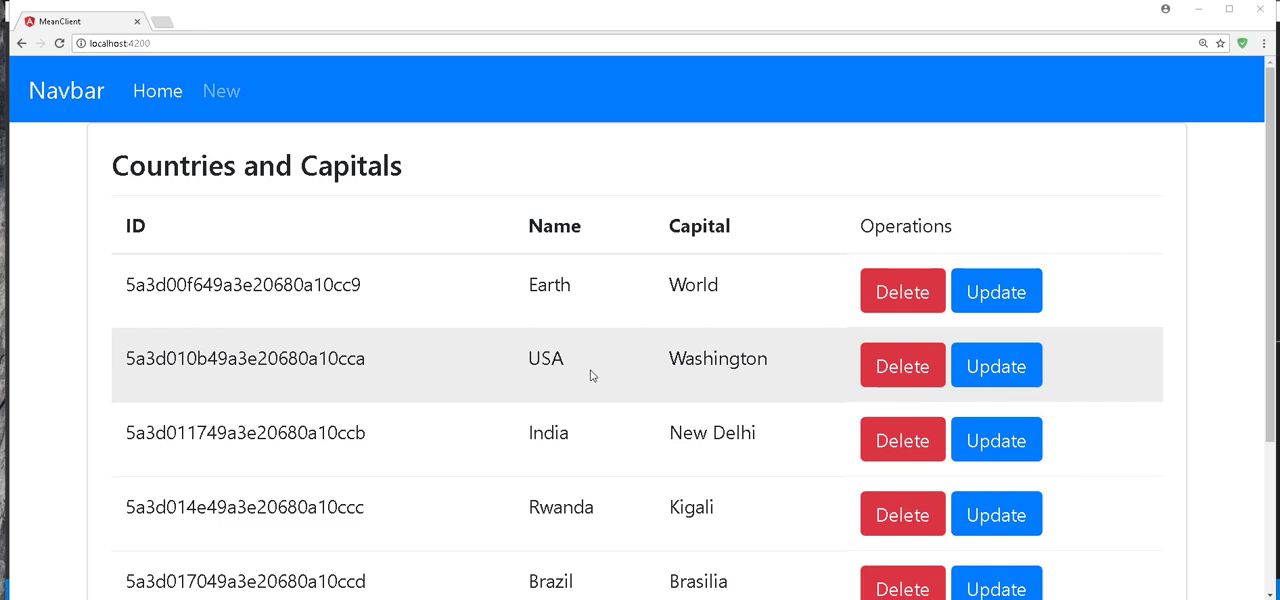
{"action": "mouse_move", "coordinate": [616, 372]}
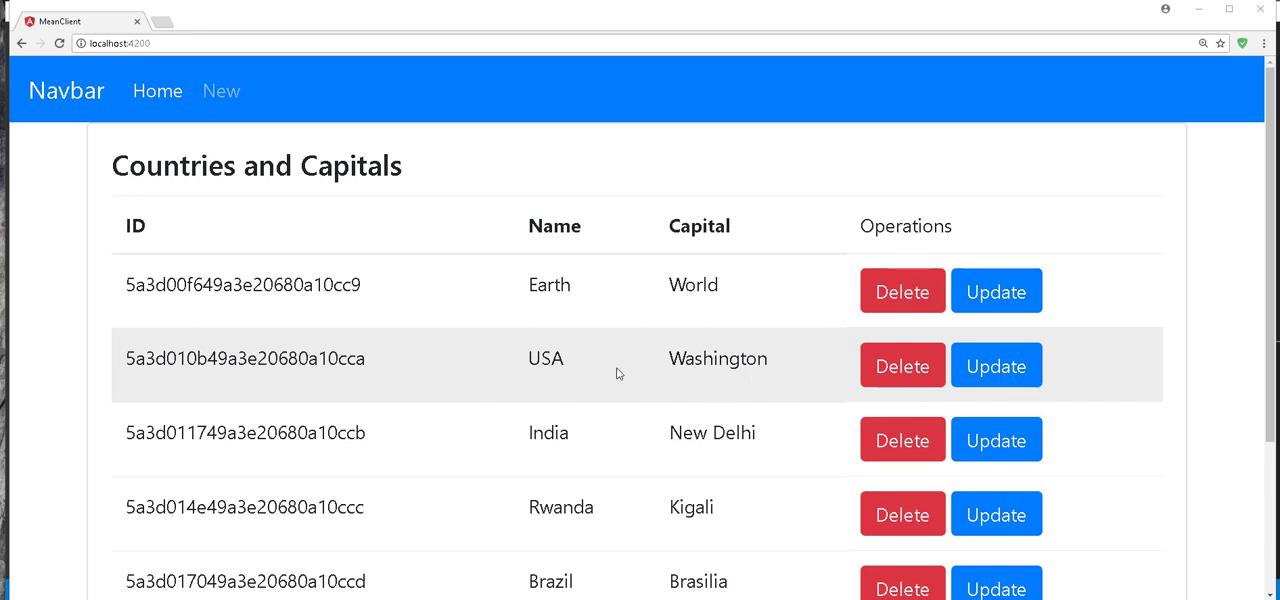
Edit USA's capital to Washington DC, submit, and check the list shows it.
{"action": "left_click", "coordinate": [996, 364]}
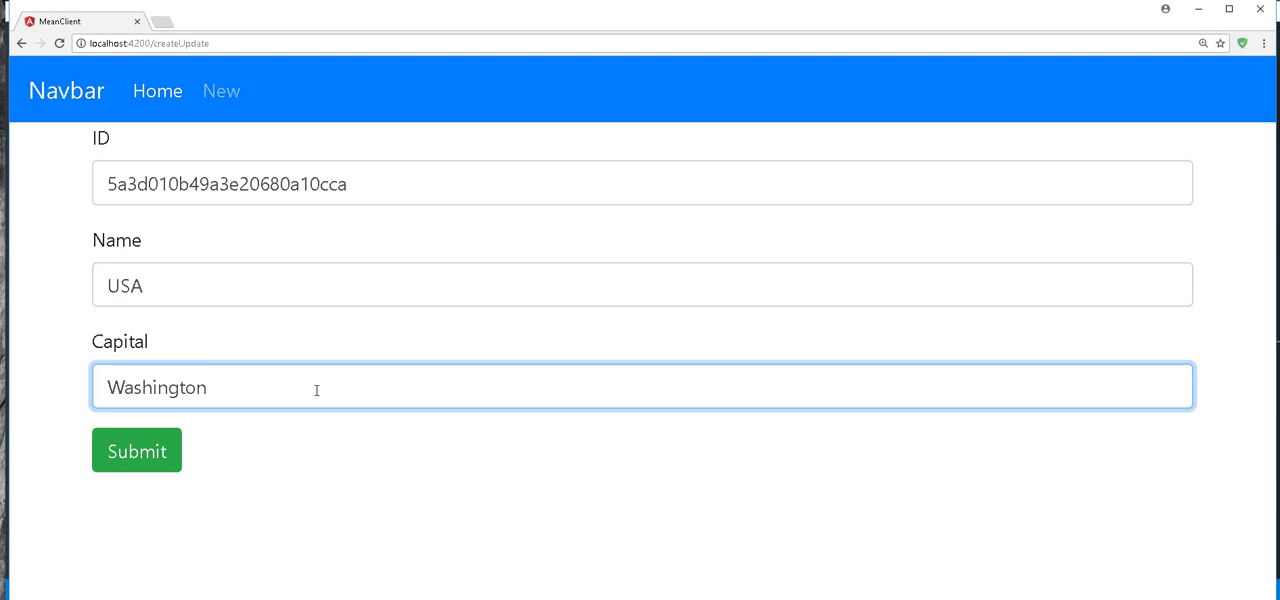
{"action": "type", "text": "DC"}
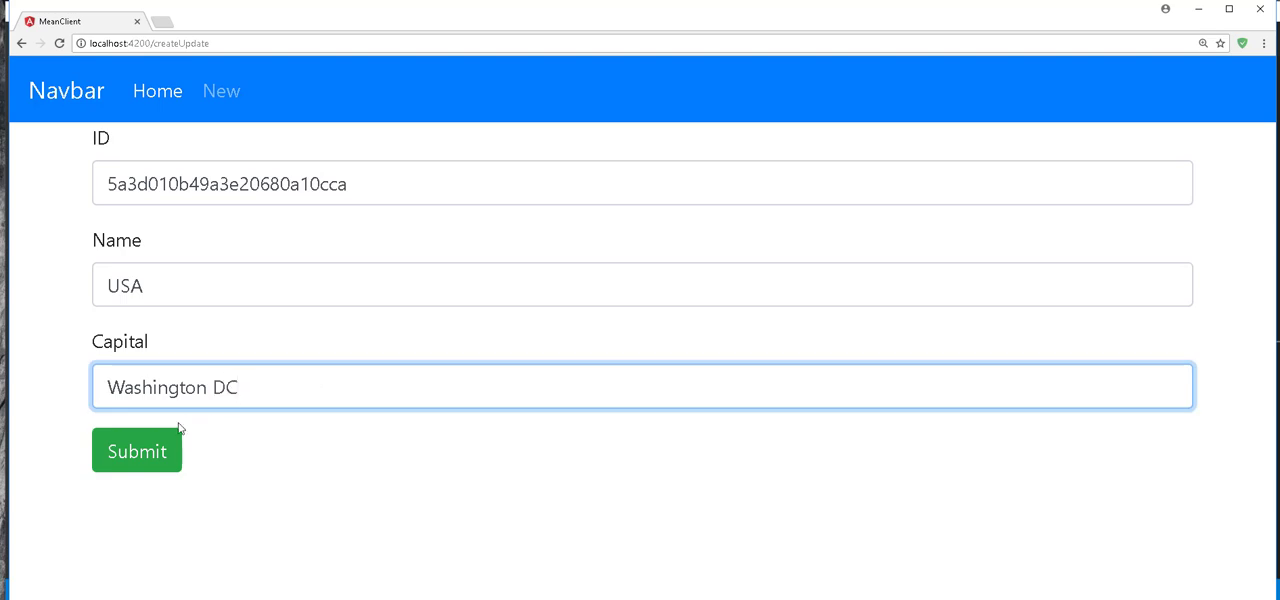
{"action": "left_click", "coordinate": [136, 452]}
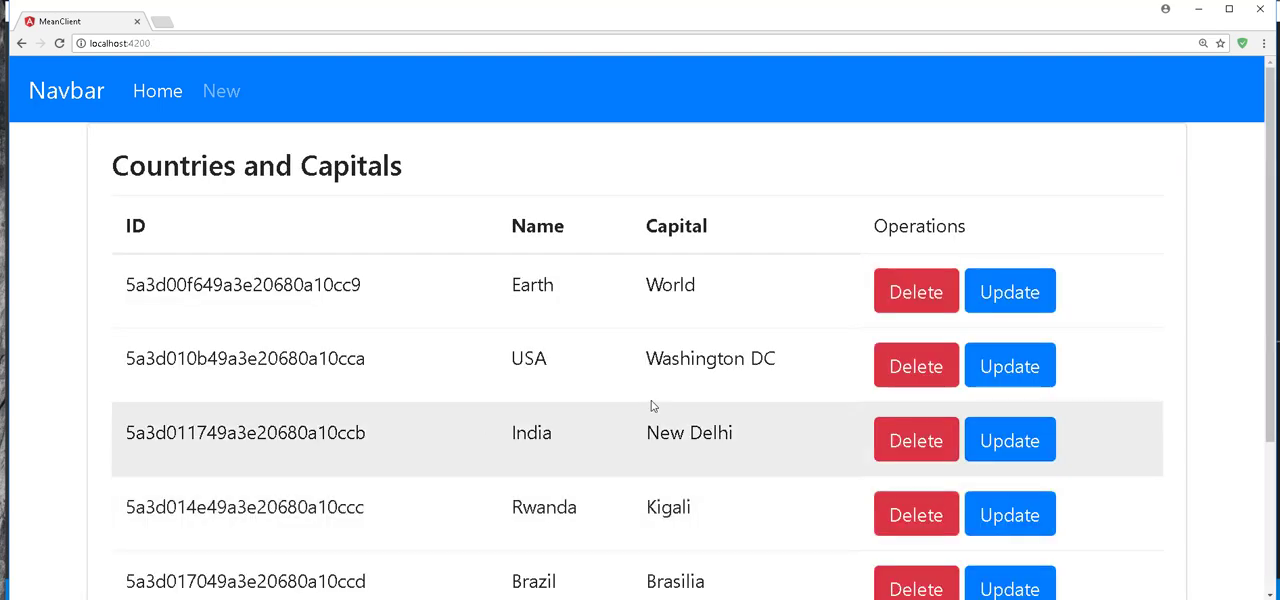
{"action": "mouse_move", "coordinate": [588, 388]}
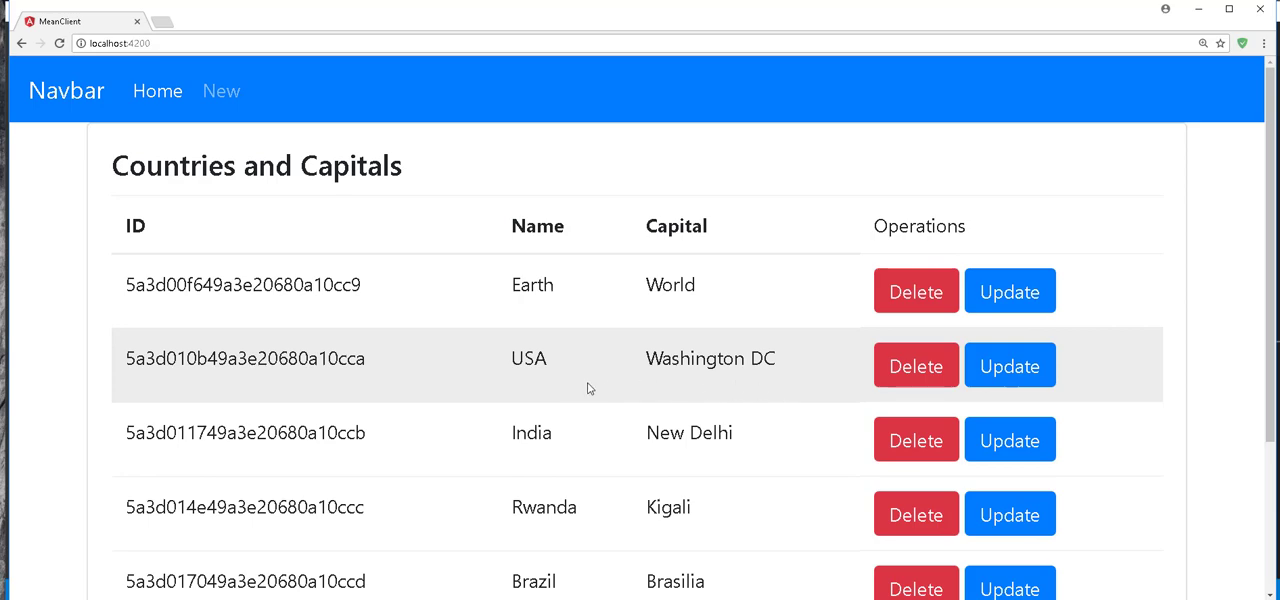
{"action": "scroll", "scroll_direction": "down", "scroll_amount": 3}
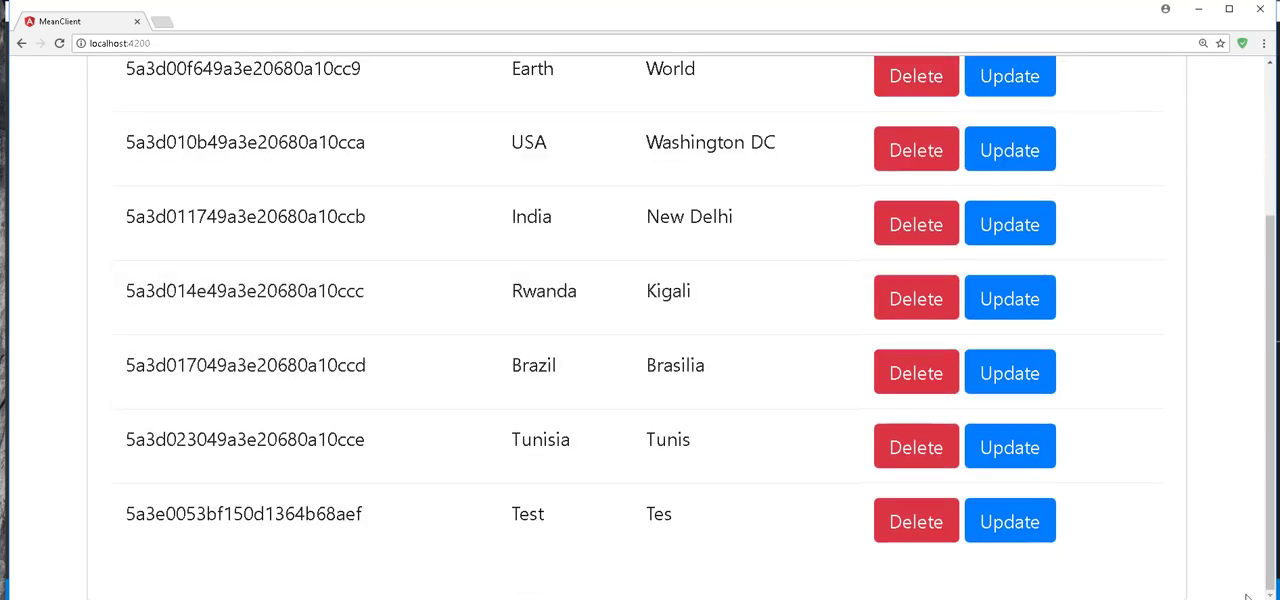
{"action": "scroll", "scroll_direction": "up", "scroll_amount": 3}
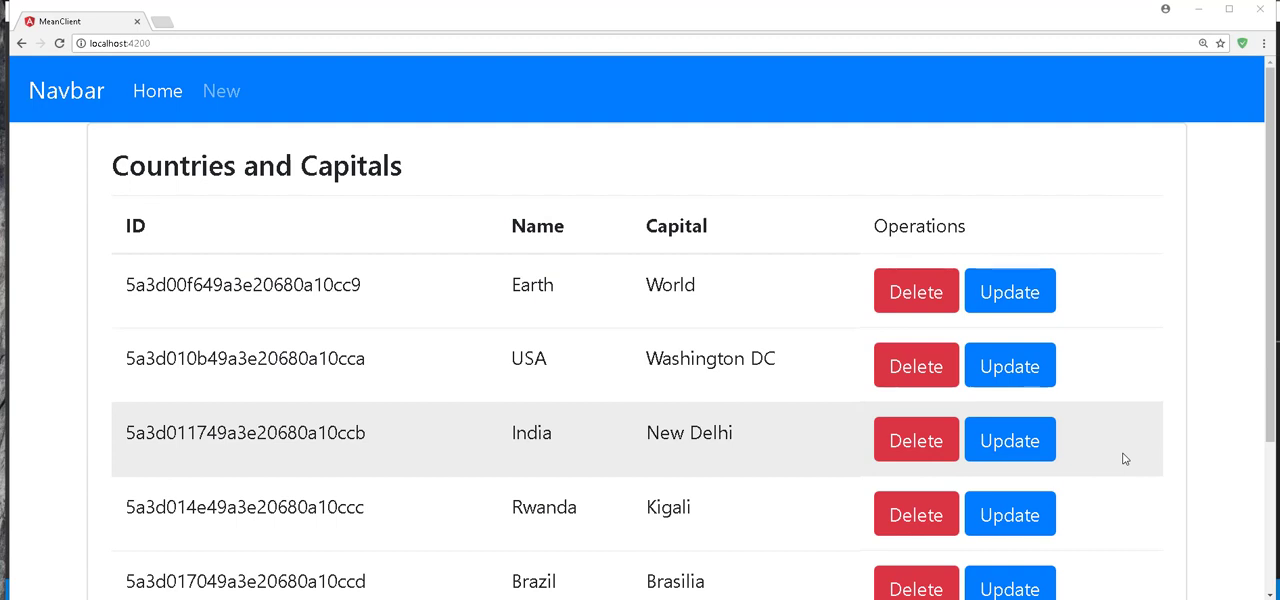
{"action": "mouse_move", "coordinate": [1076, 444]}
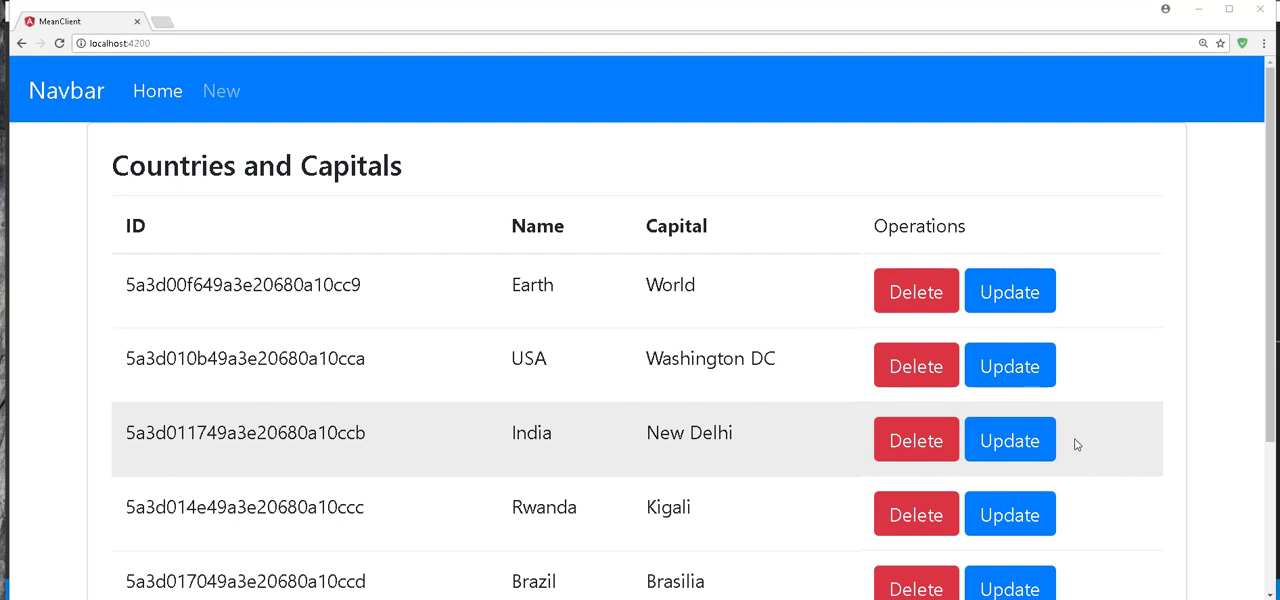
{"action": "mouse_move", "coordinate": [672, 214]}
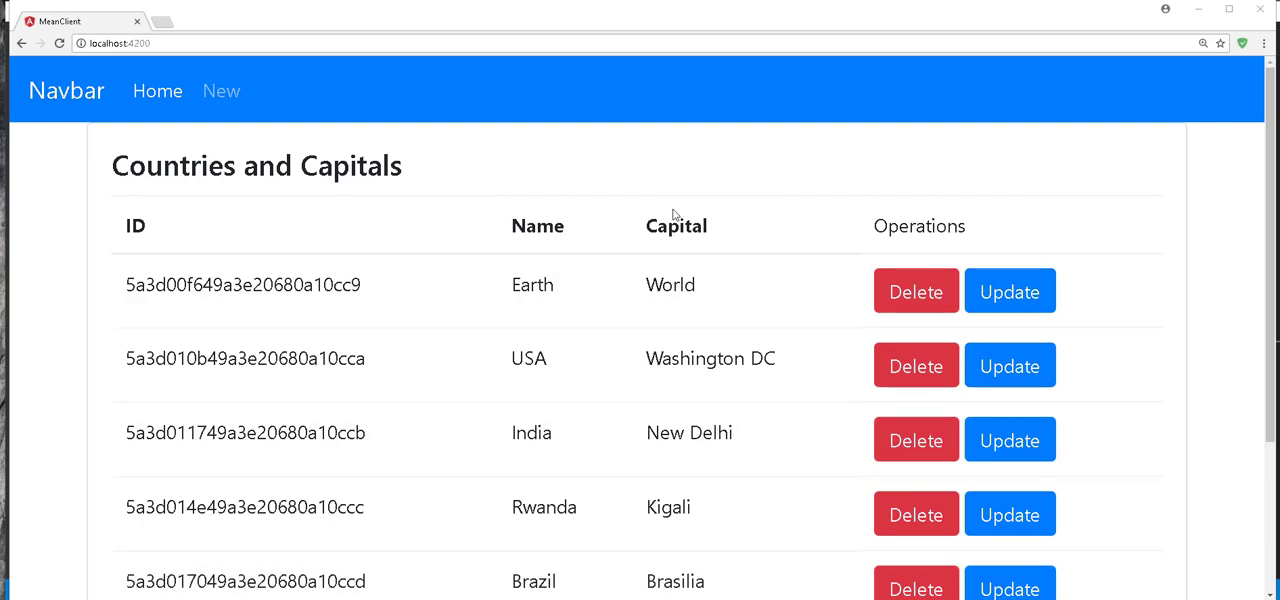
{"action": "scroll", "scroll_direction": "down", "scroll_amount": 3}
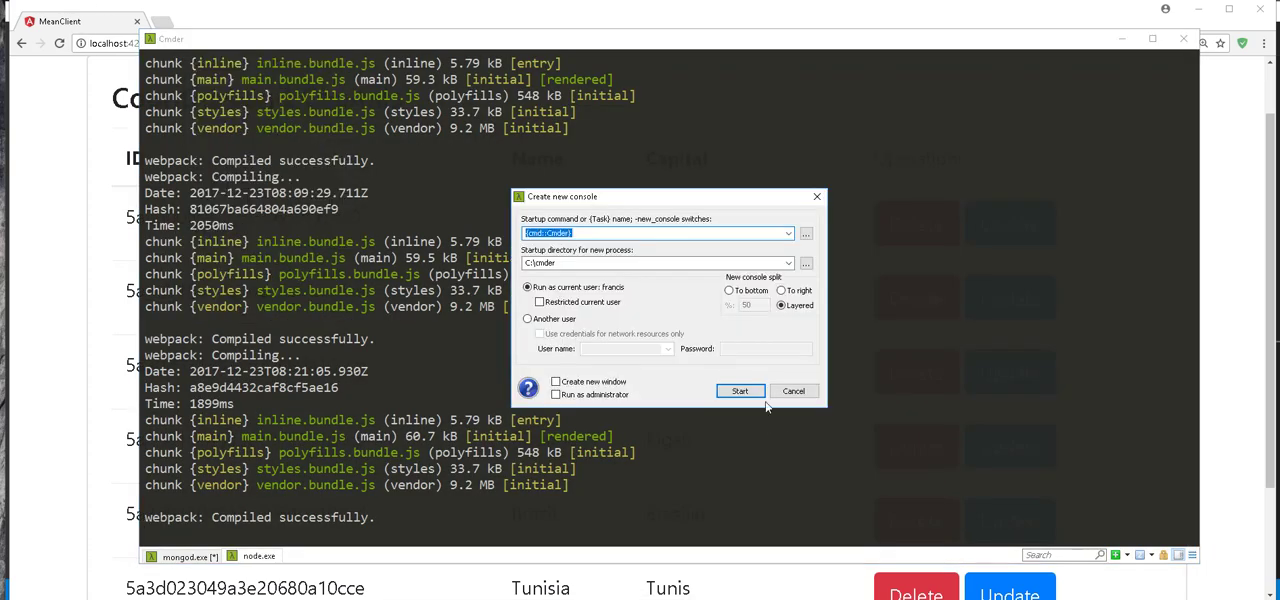
Start the new Cmder console at the C:\Users\francis prompt.
{"action": "left_click", "coordinate": [740, 390]}
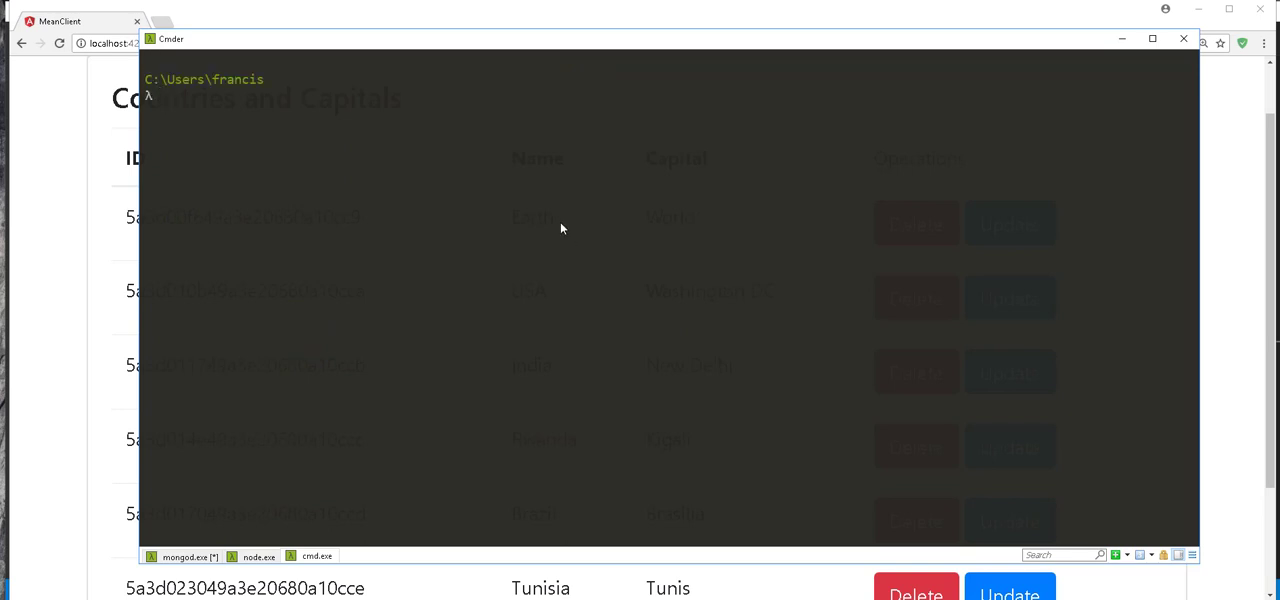
Launch mongo, show dbs, switch to meanDb and show its collections.
{"action": "type", "text": "mongo"}
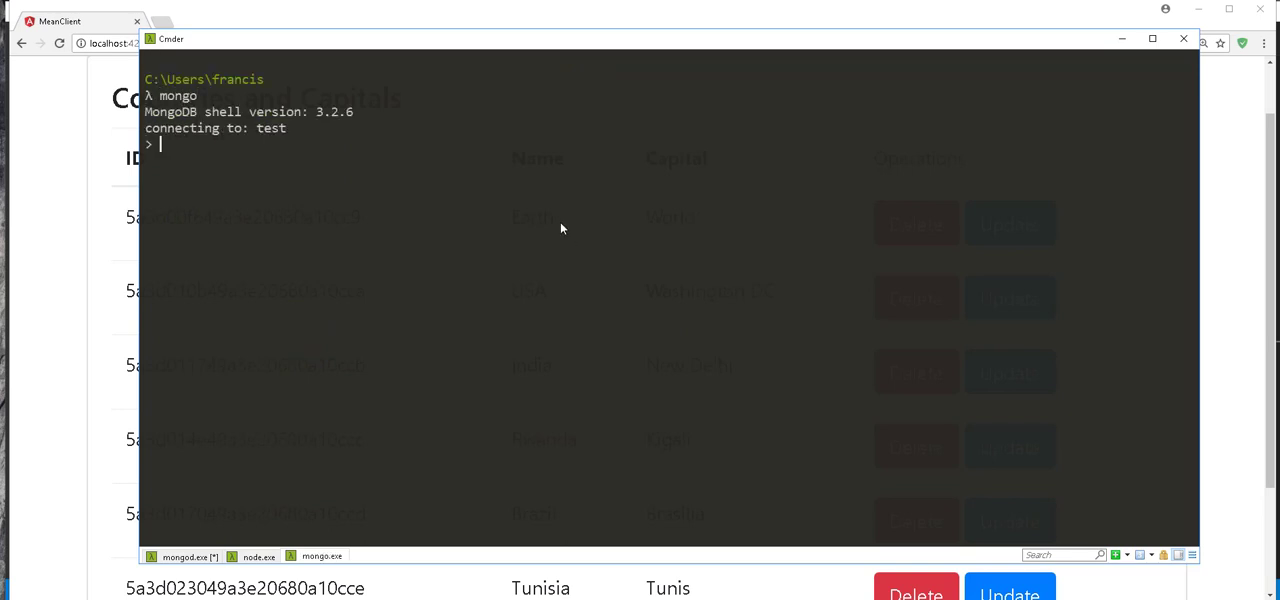
{"action": "type", "text": "show"}
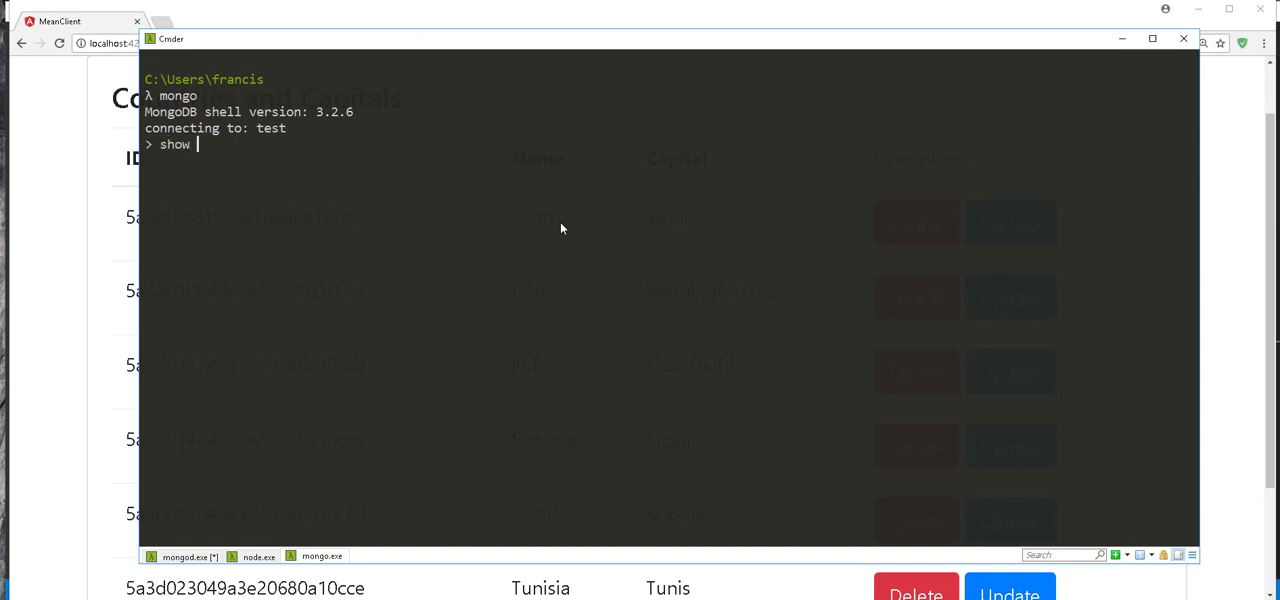
{"action": "type", "text": "dbs"}
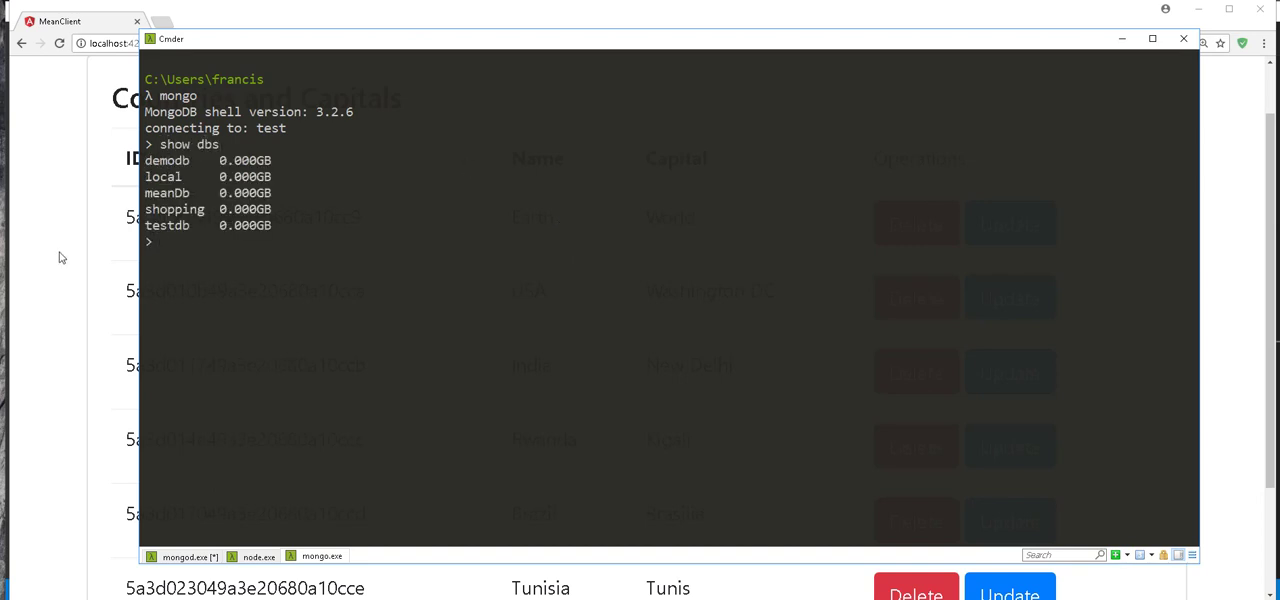
{"action": "mouse_move", "coordinate": [168, 210]}
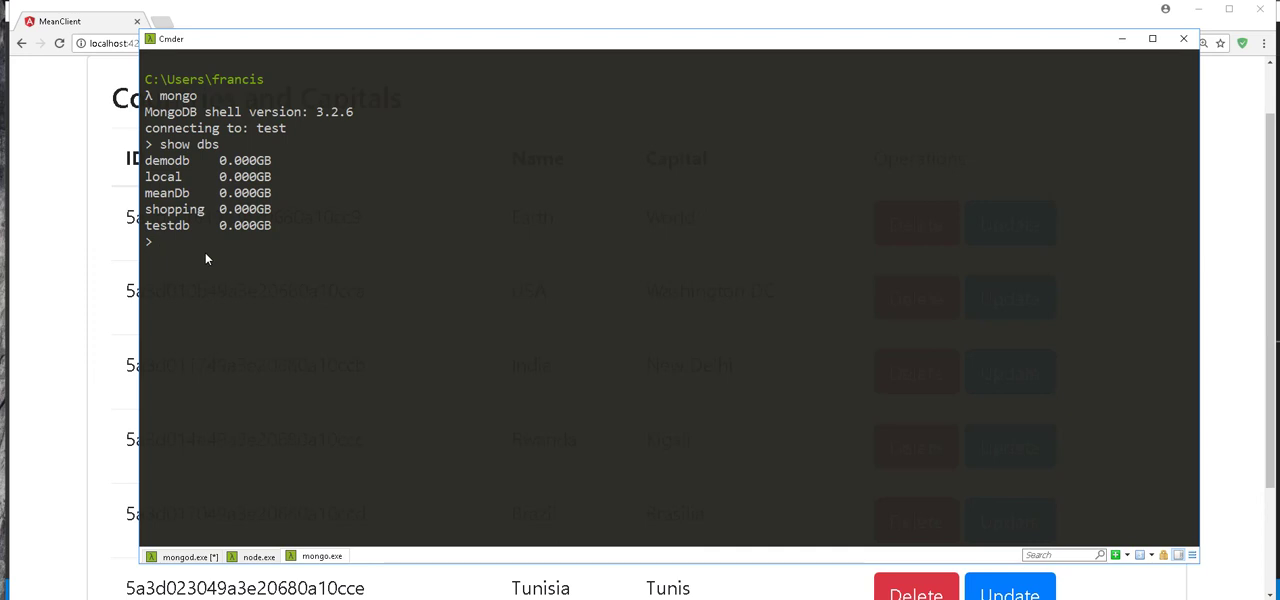
{"action": "type", "text": "use me"}
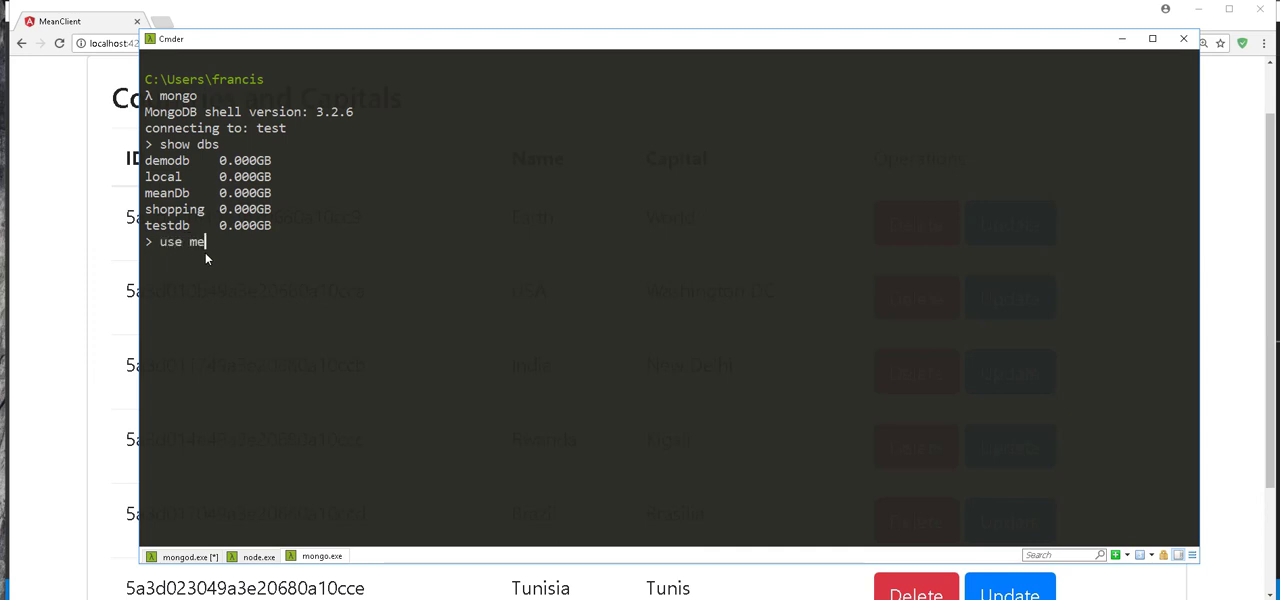
{"action": "type", "text": "anDb"}
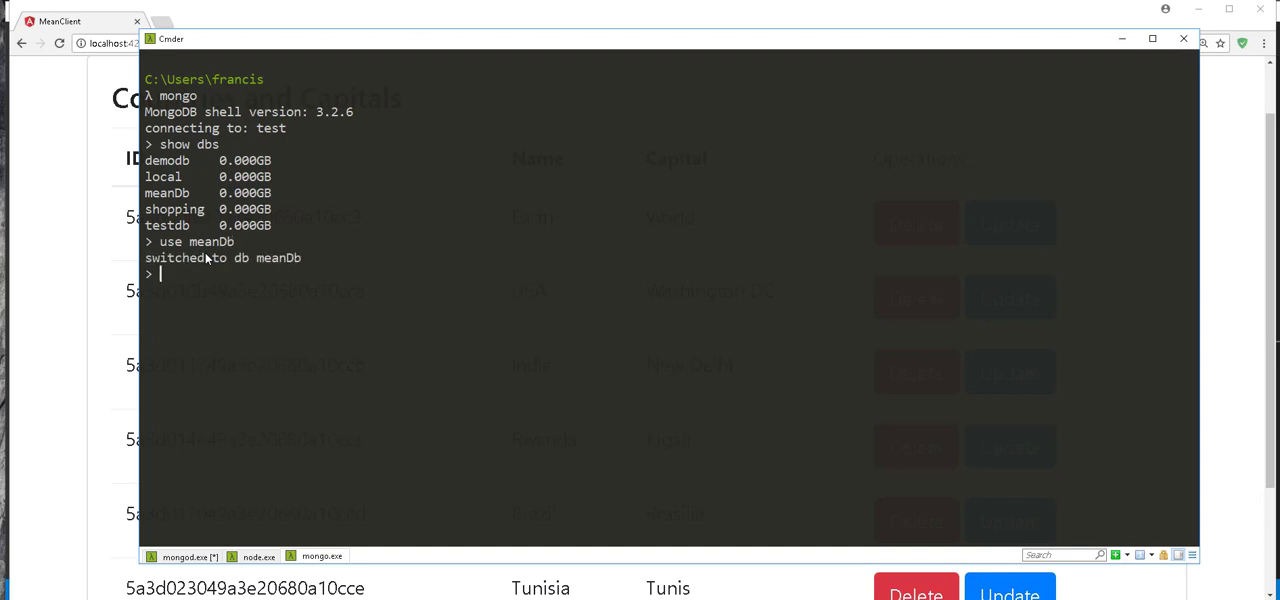
{"action": "type", "text": "show collections"}
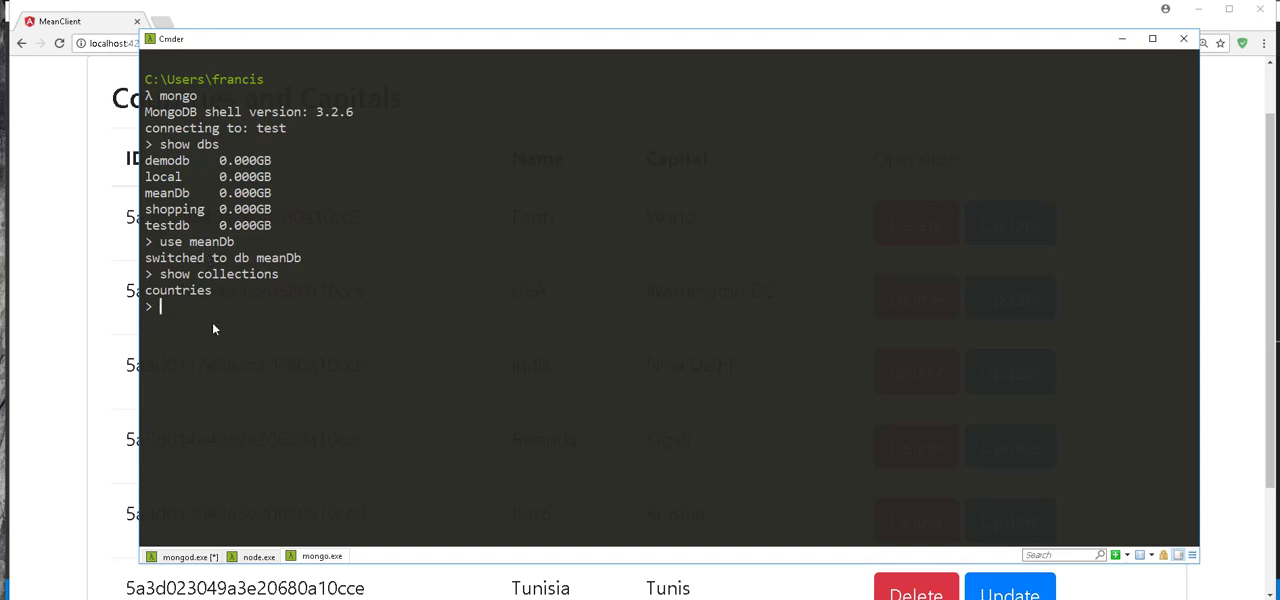
{"action": "mouse_move", "coordinate": [210, 324]}
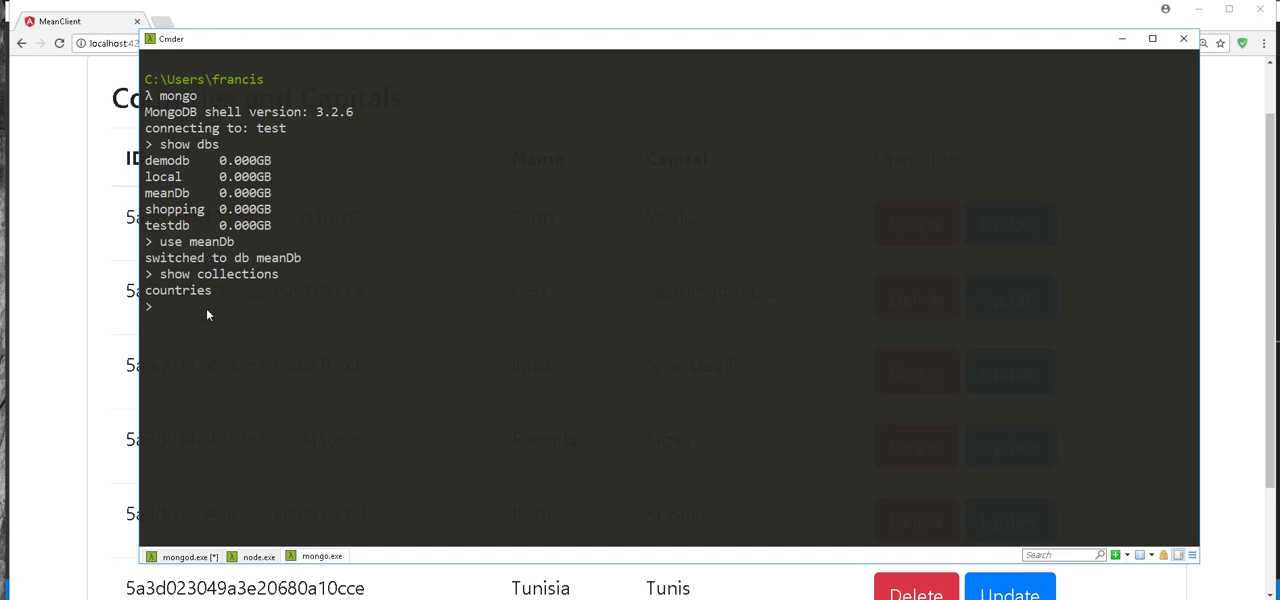
Run db.countries.find().pretty() and review the documents, confirming USA's capital Washington DC.
{"action": "type", "text": "db"}
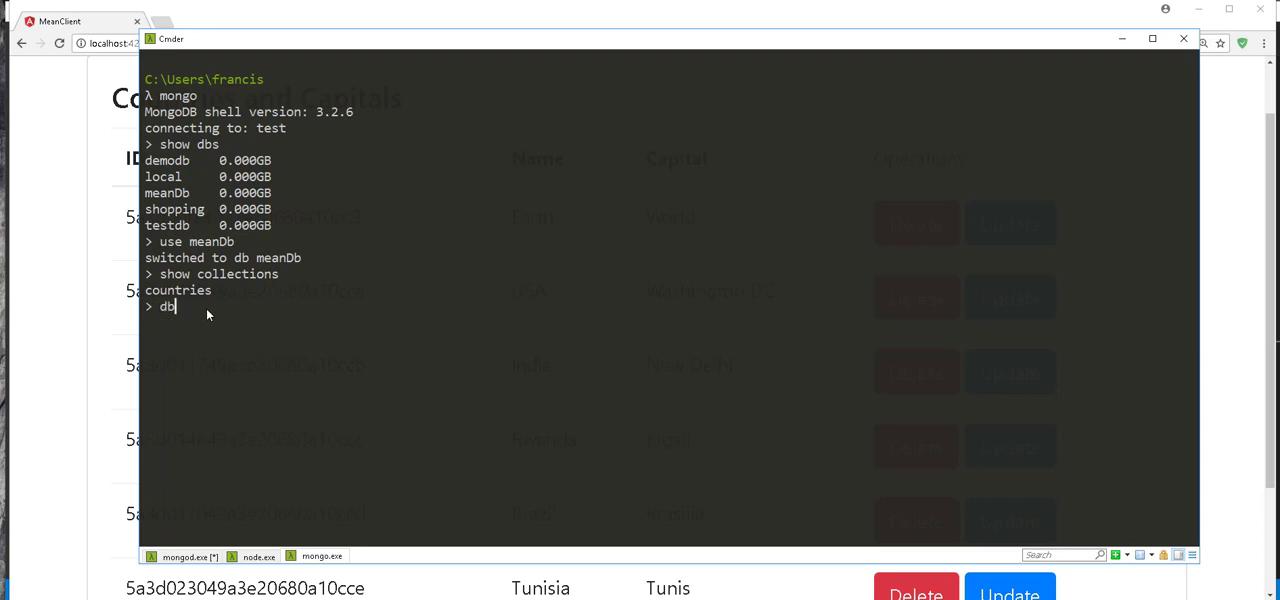
{"action": "type", "text": ".countries.find"}
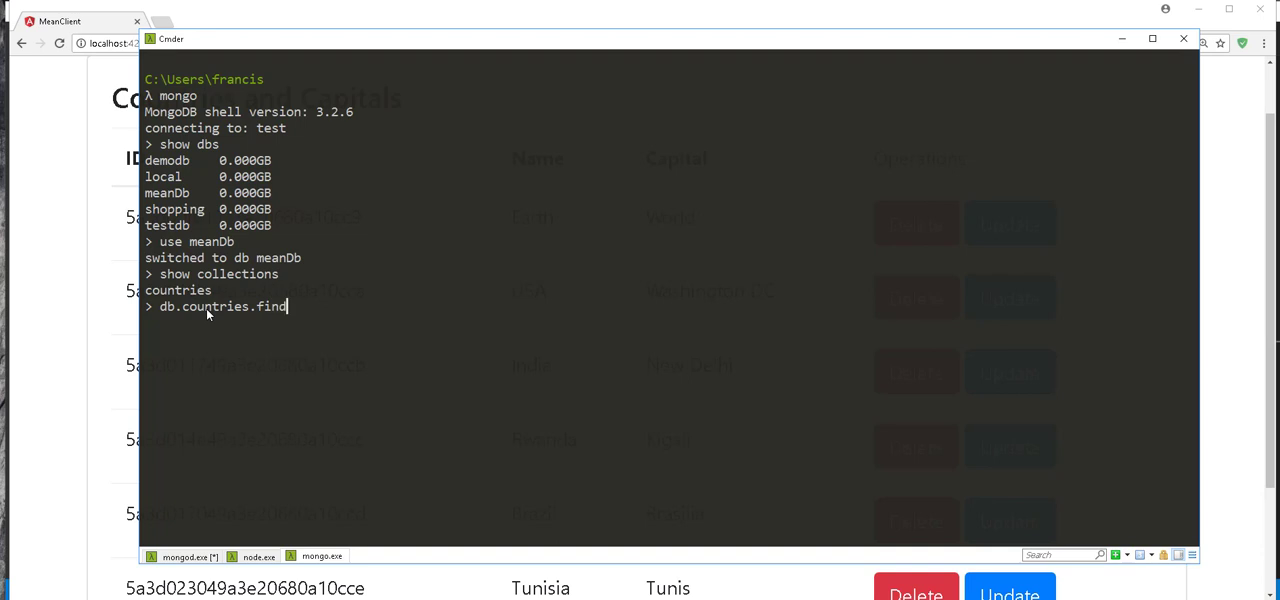
{"action": "type", "text": "()"}
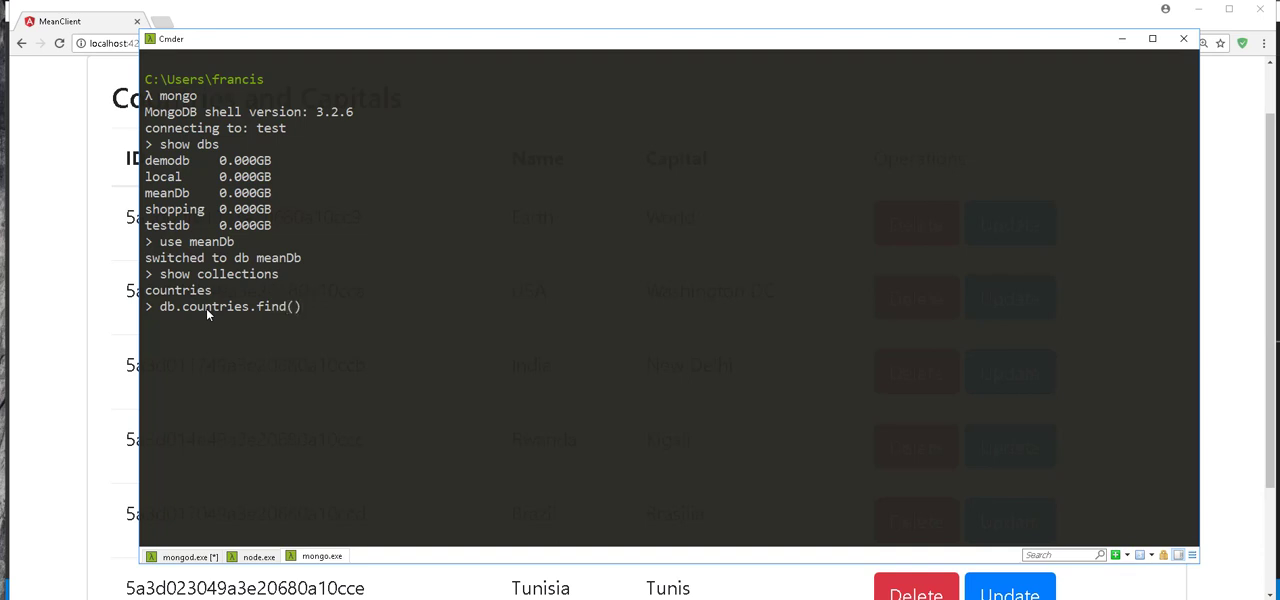
{"action": "type", "text": ".prett"}
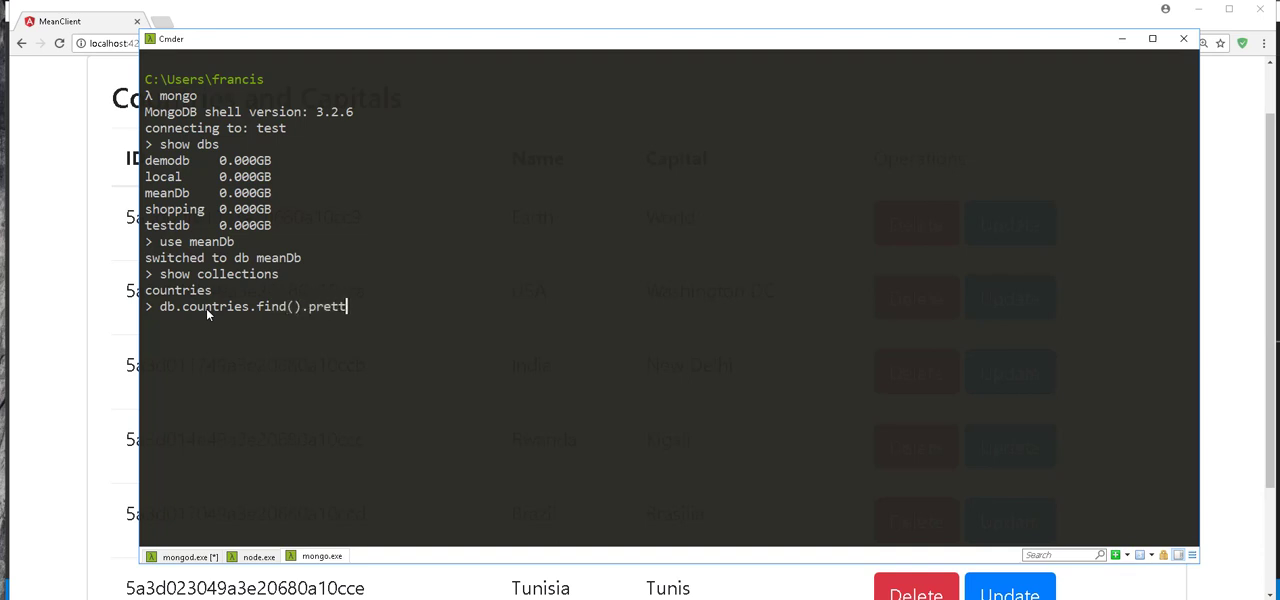
{"action": "type", "text": "y()"}
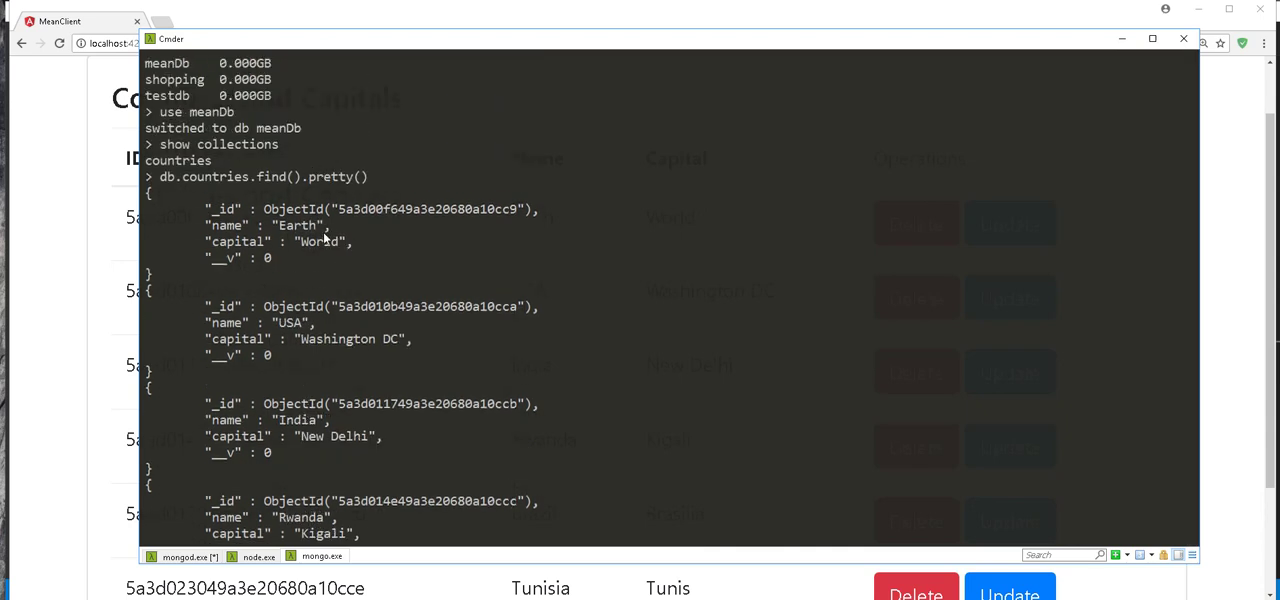
{"action": "scroll", "scroll_direction": "down", "scroll_amount": 3}
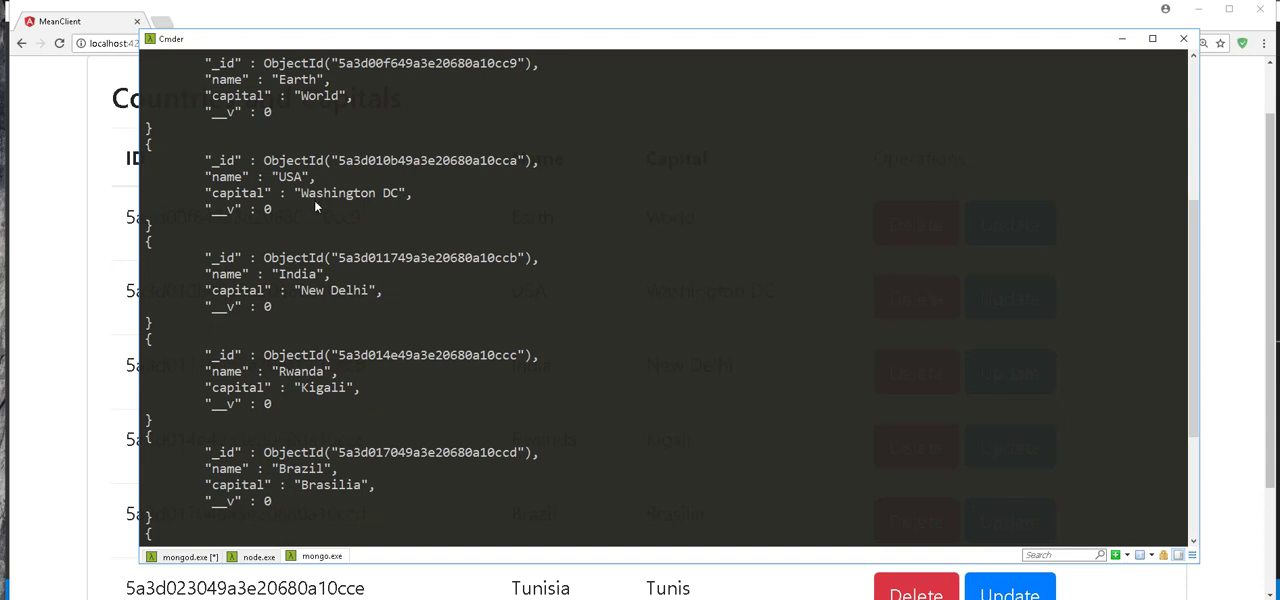
{"action": "mouse_move", "coordinate": [316, 334]}
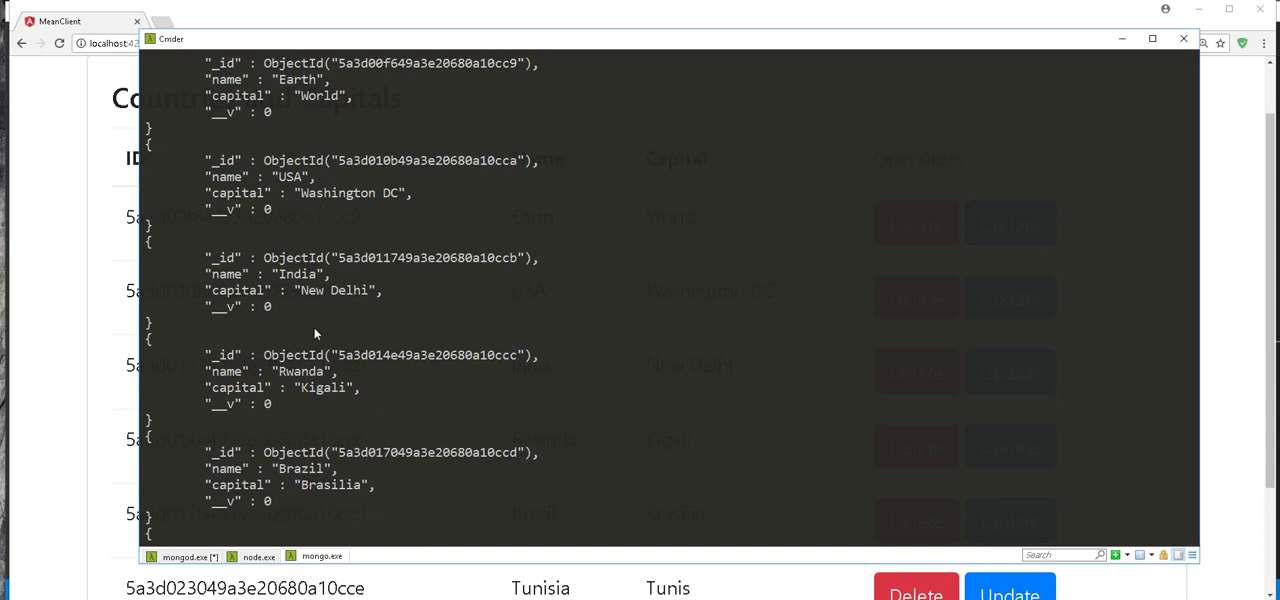